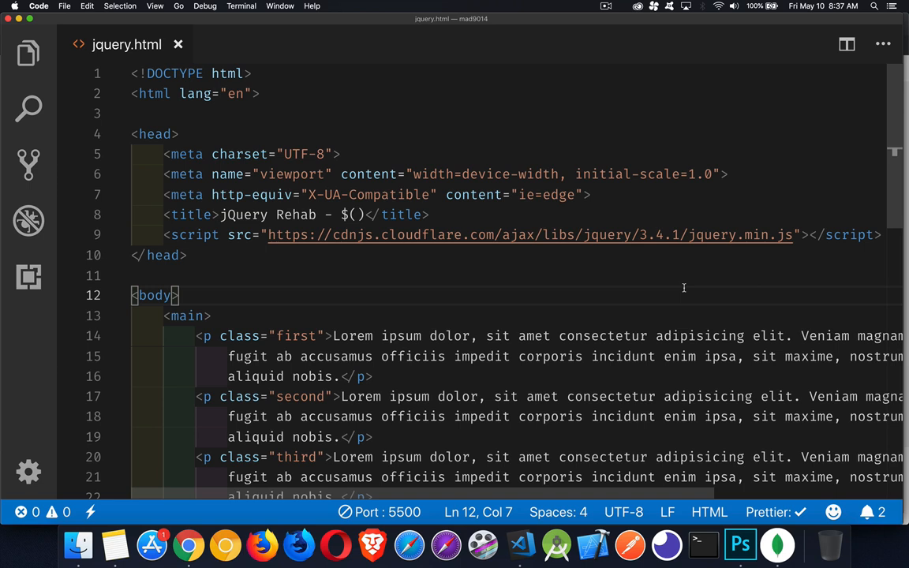
pyautogui.moveTo(694, 222)
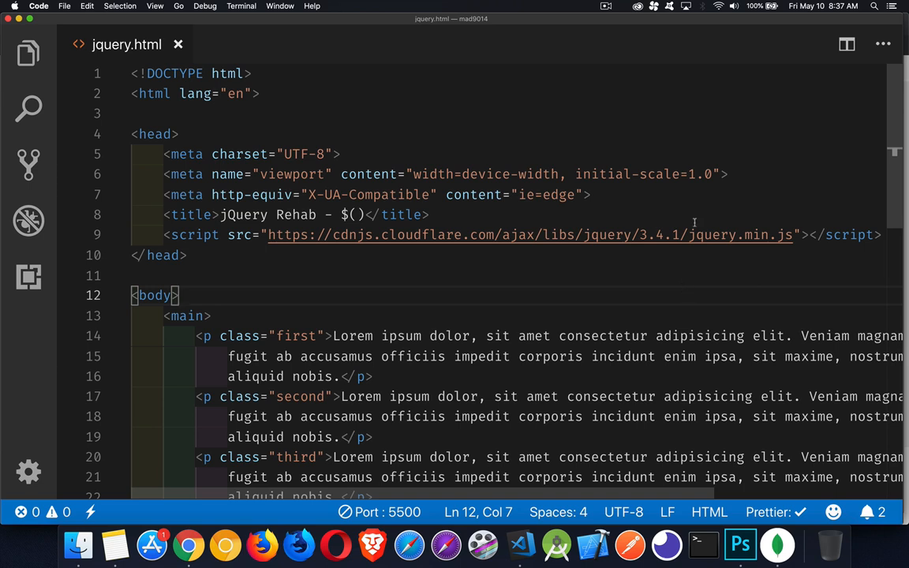
pyautogui.moveTo(661, 267)
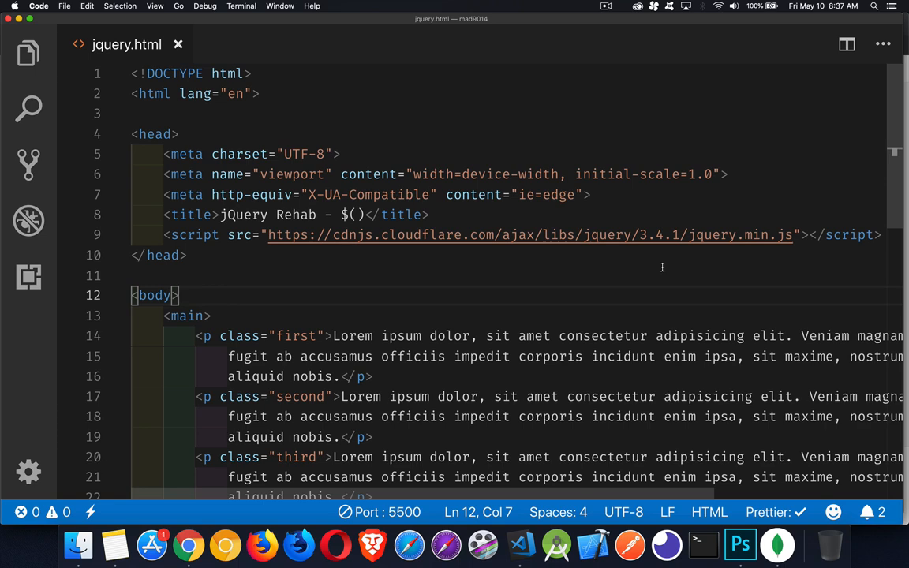
# - Highlight the 'red' value and 'main p' selector, preview jquery.html in Chrome, then return to line 26
pyautogui.scroll(-3)
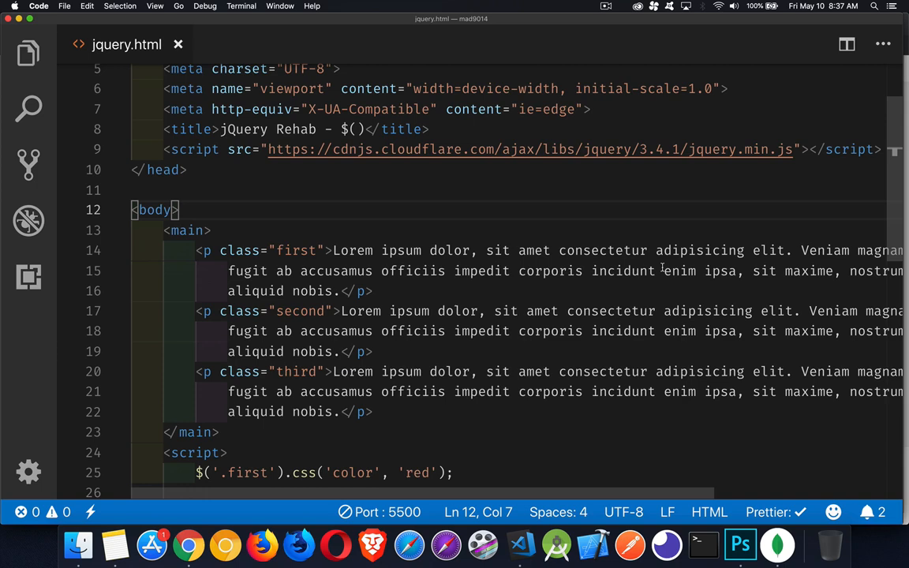
pyautogui.scroll(-3)
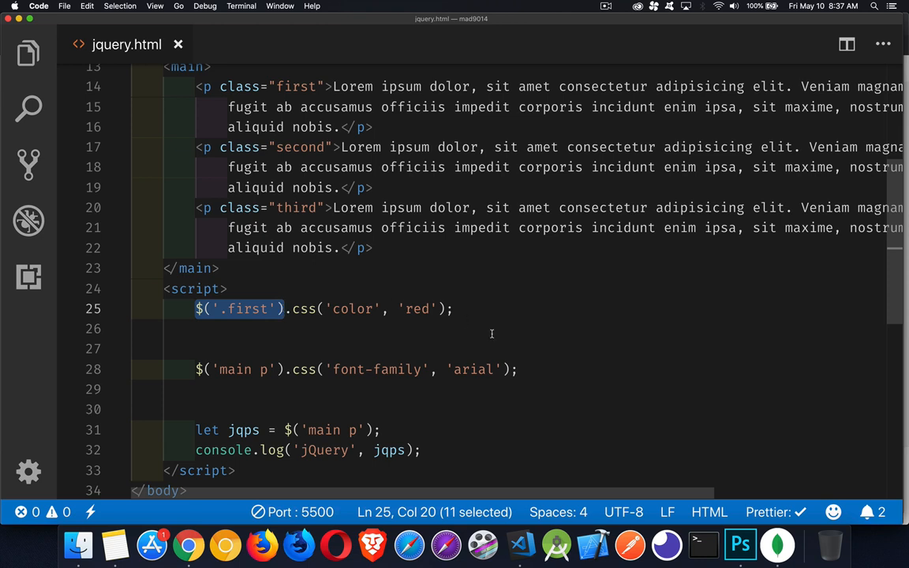
pyautogui.moveTo(161, 340)
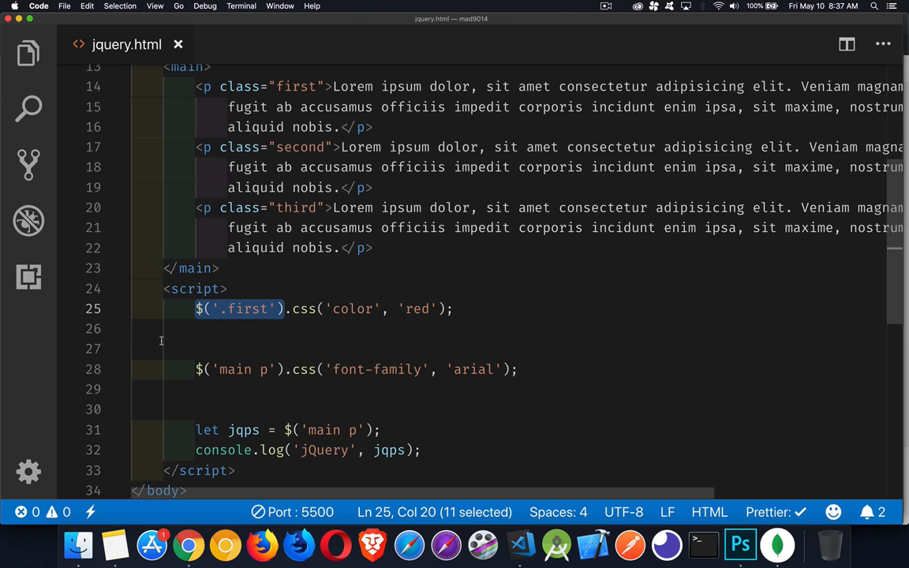
pyautogui.moveTo(237, 332)
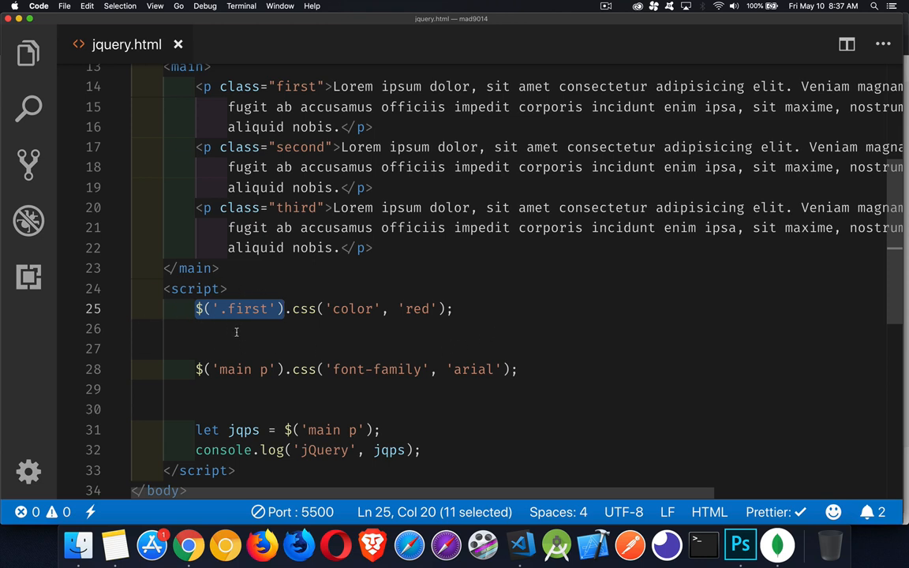
pyautogui.click(235, 309)
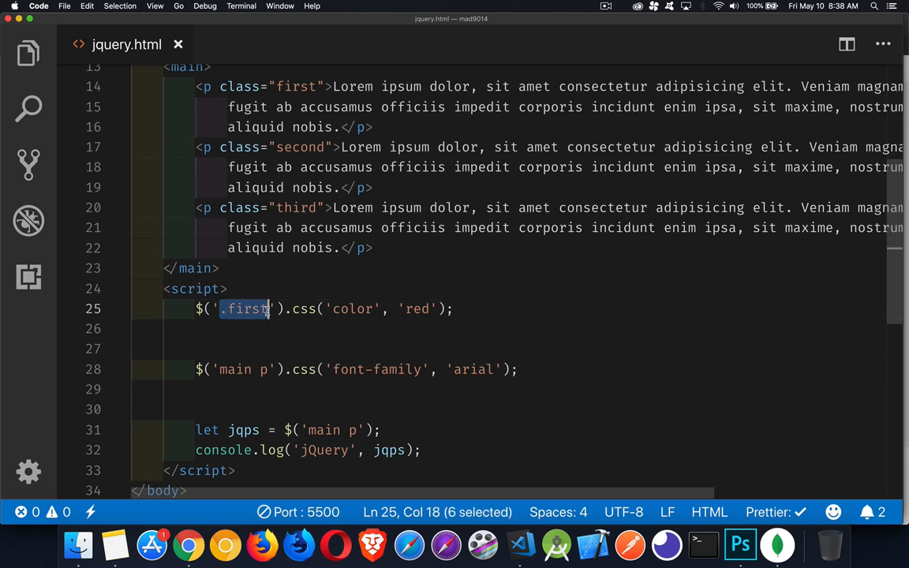
pyautogui.moveTo(249, 329)
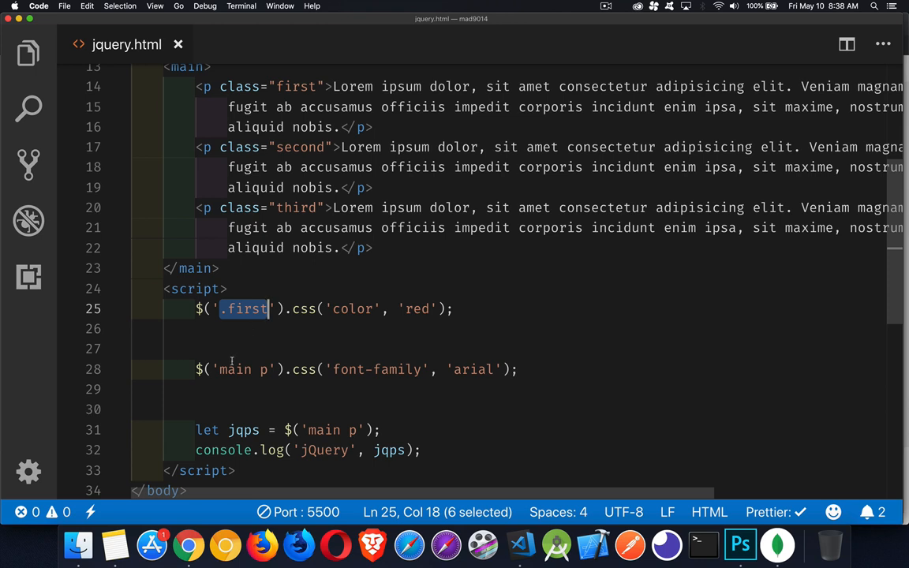
pyautogui.doubleClick(234, 369)
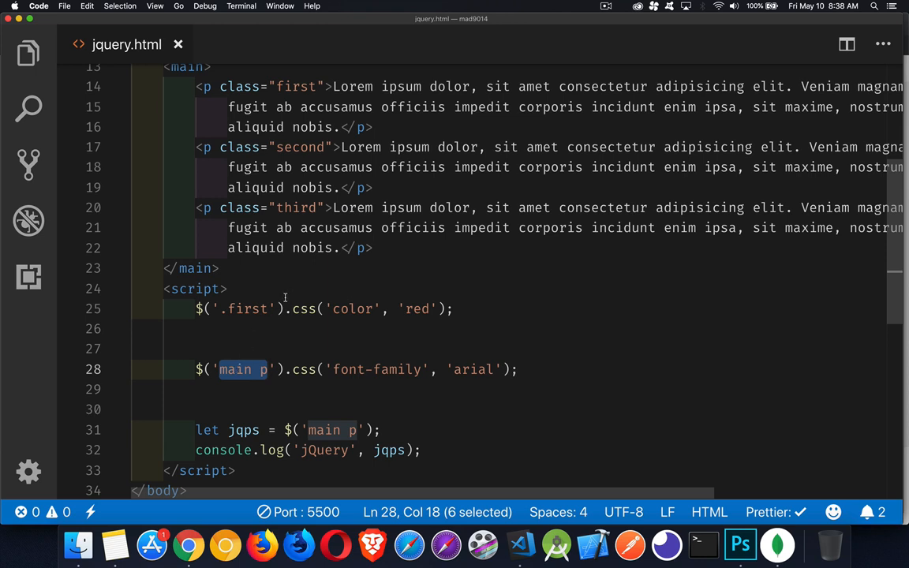
pyautogui.doubleClick(303, 309)
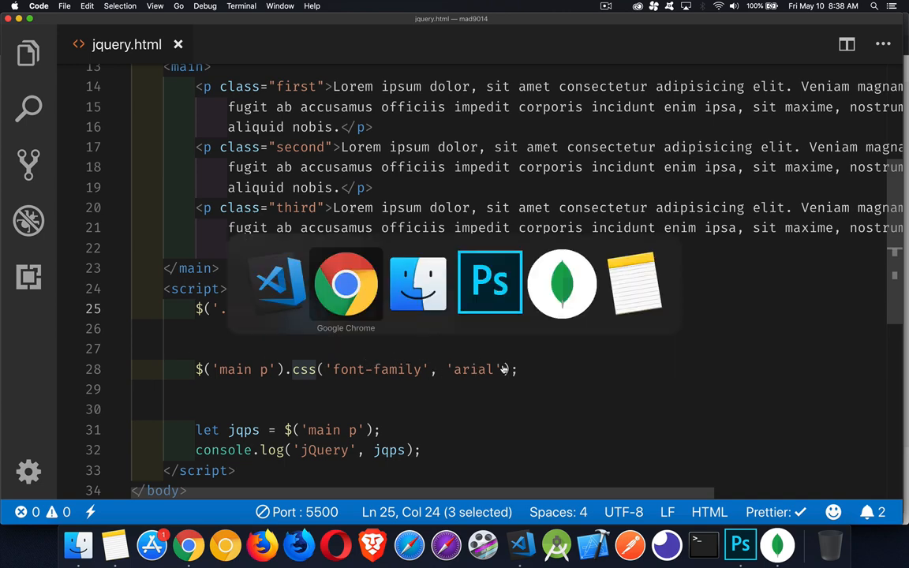
pyautogui.click(345, 282)
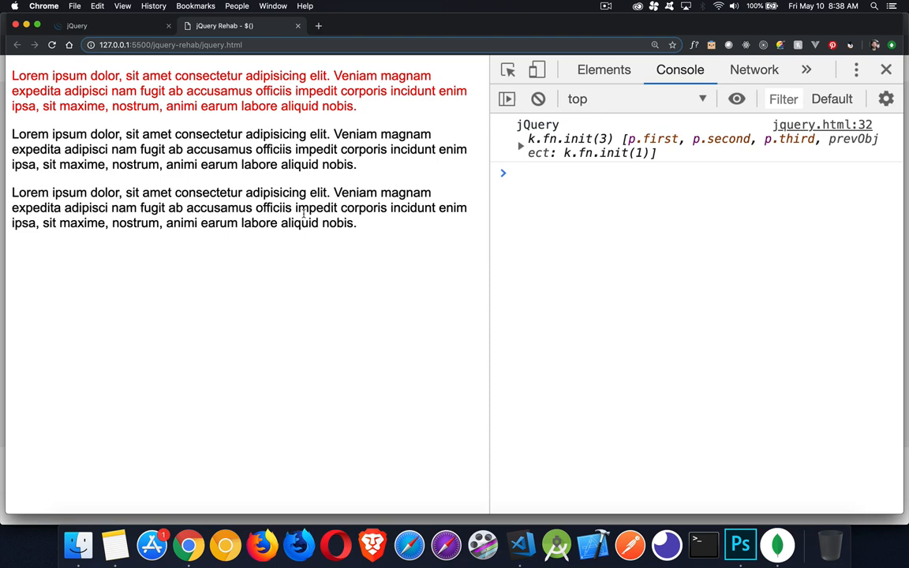
pyautogui.moveTo(295, 251)
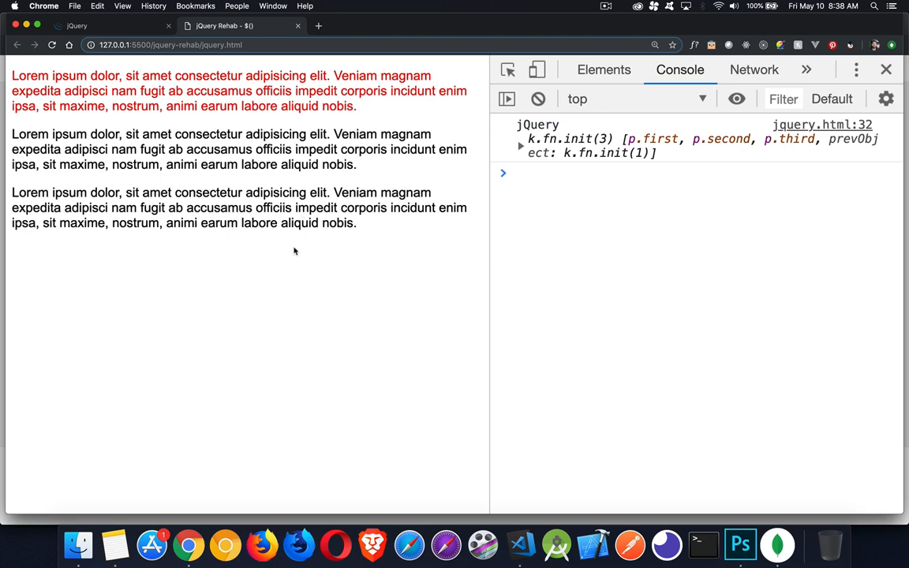
pyautogui.moveTo(281, 229)
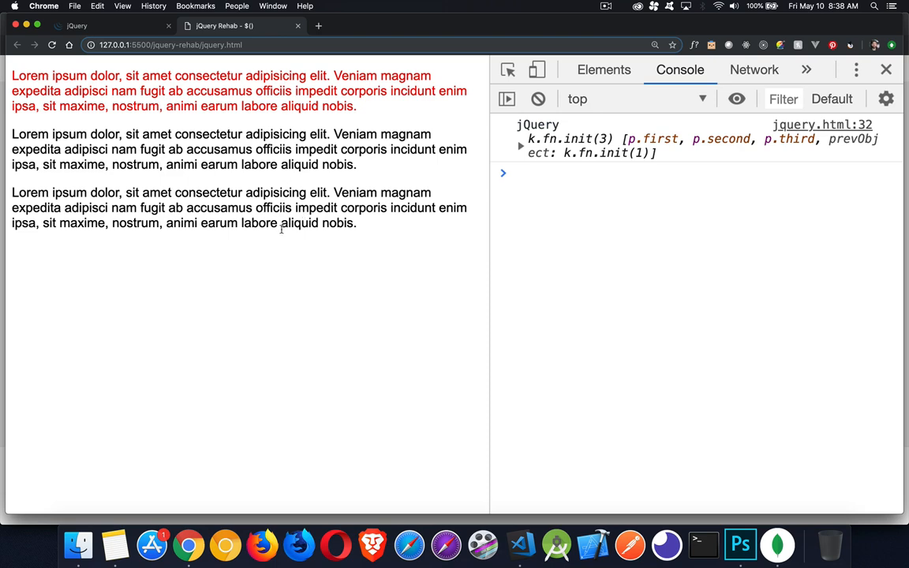
pyautogui.click(518, 545)
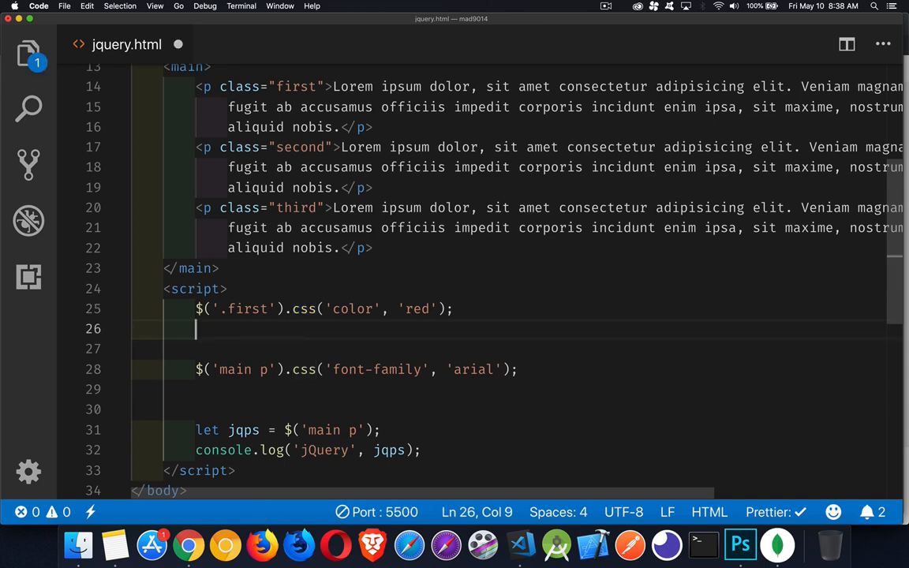
# - Write document.querySelector('.first').style.color = 'red'; on line 26 using autocomplete
pyautogui.write('document.querySelector(')
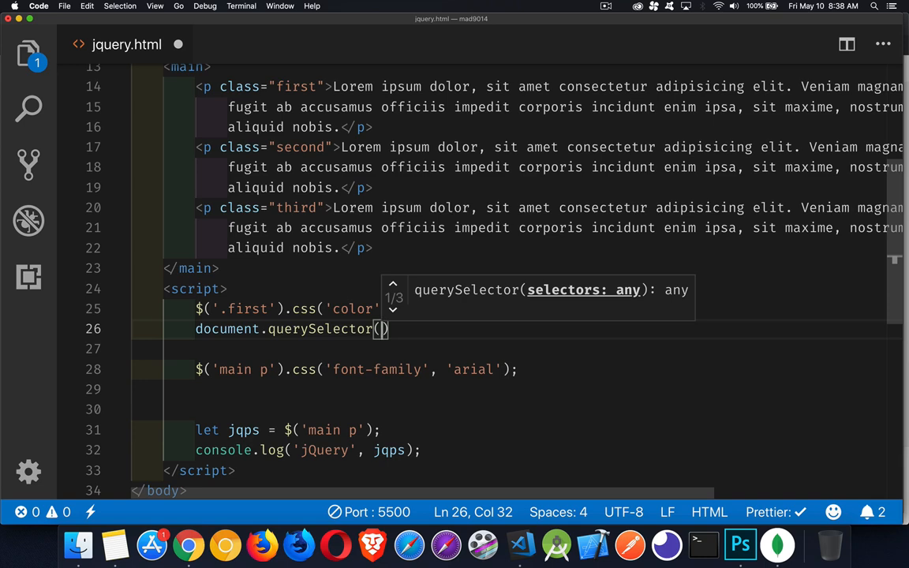
pyautogui.write(".first'")
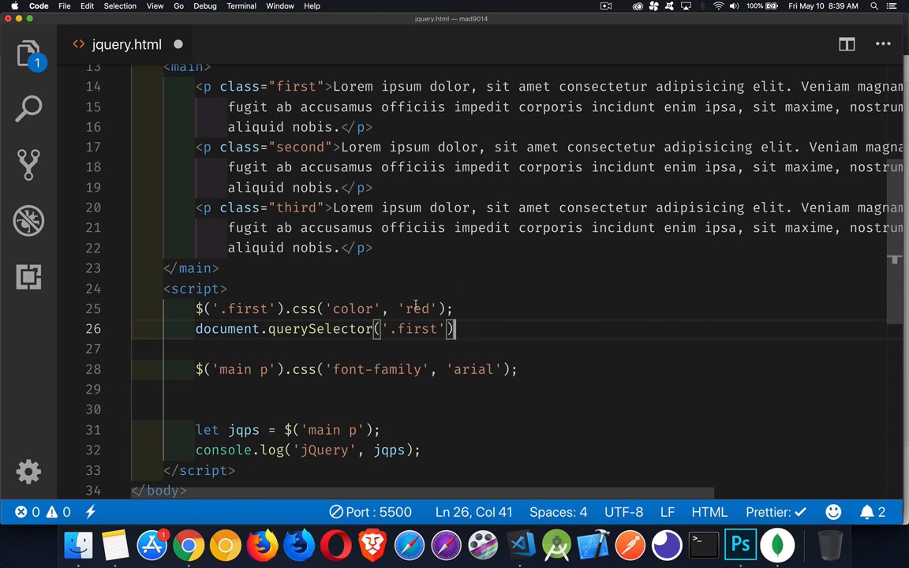
pyautogui.write('.style.color')
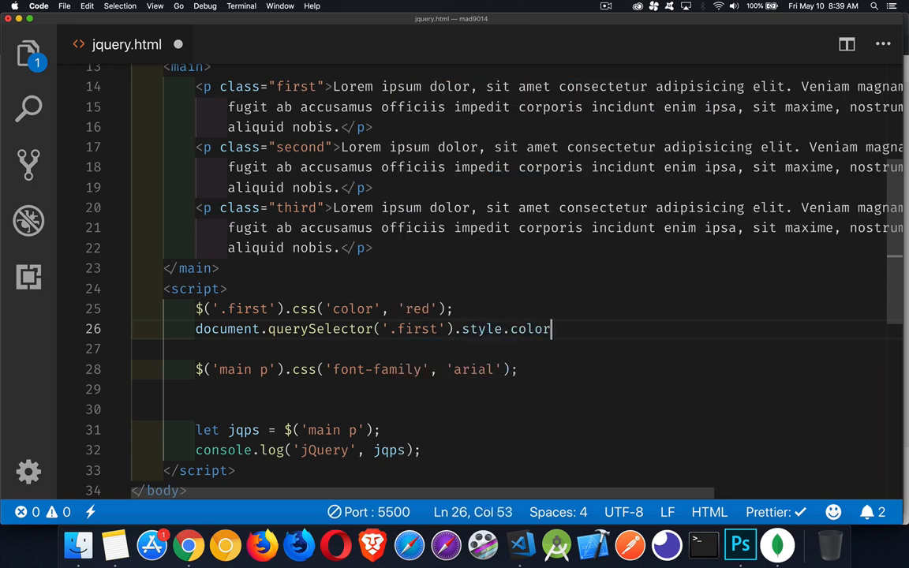
pyautogui.write("= 'red'")
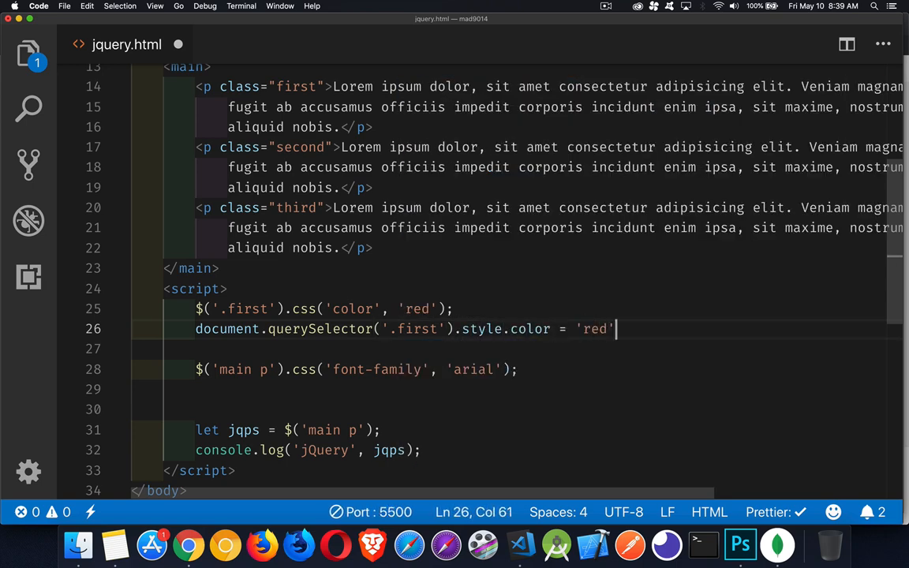
pyautogui.write(';')
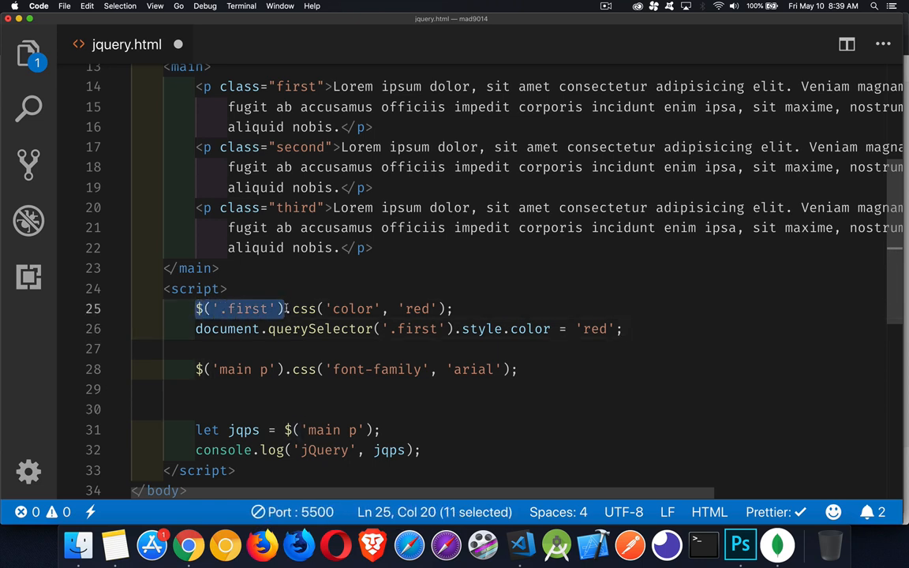
pyautogui.moveTo(302, 308)
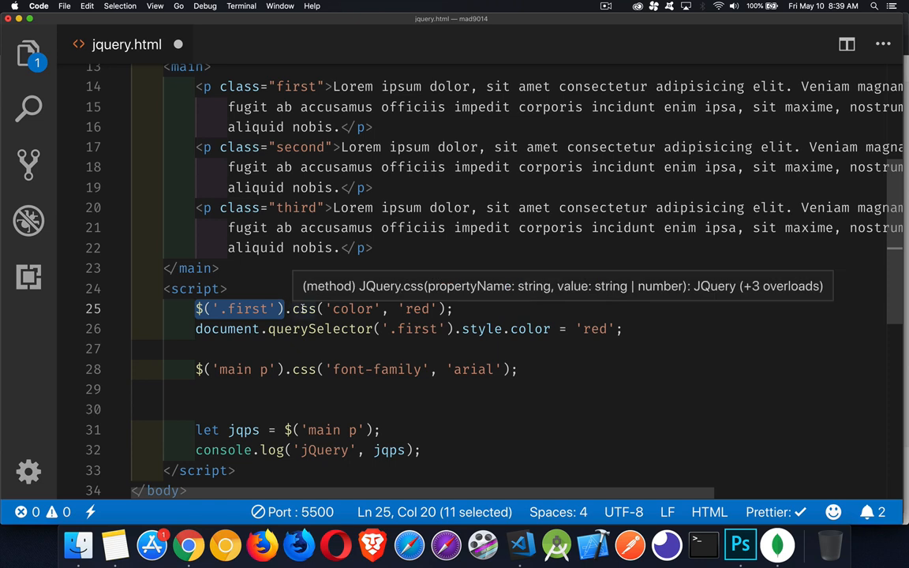
pyautogui.moveTo(253, 299)
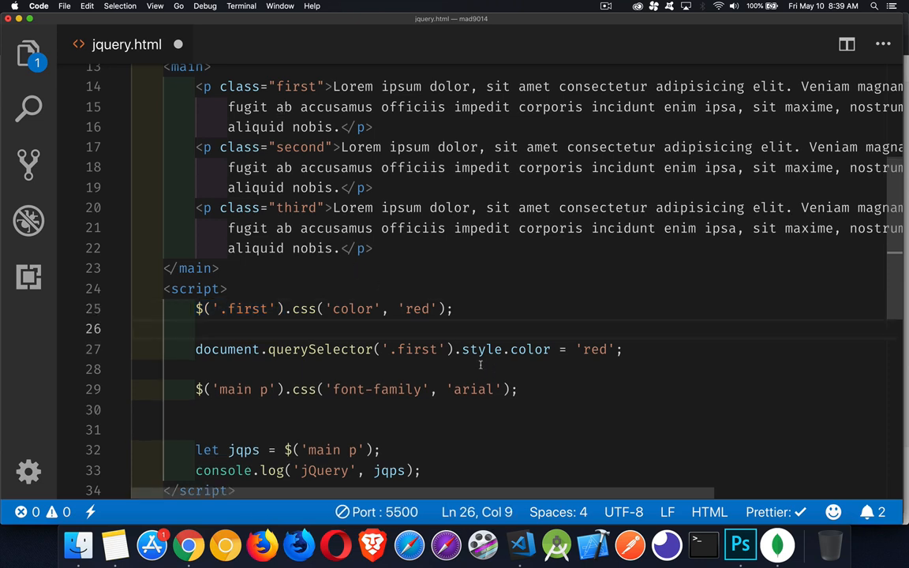
# - Add $('.first').get(0).style.color = 'red' on blank line 26 above the querySelector line
pyautogui.moveTo(454, 349); pyautogui.dragTo(623, 349)
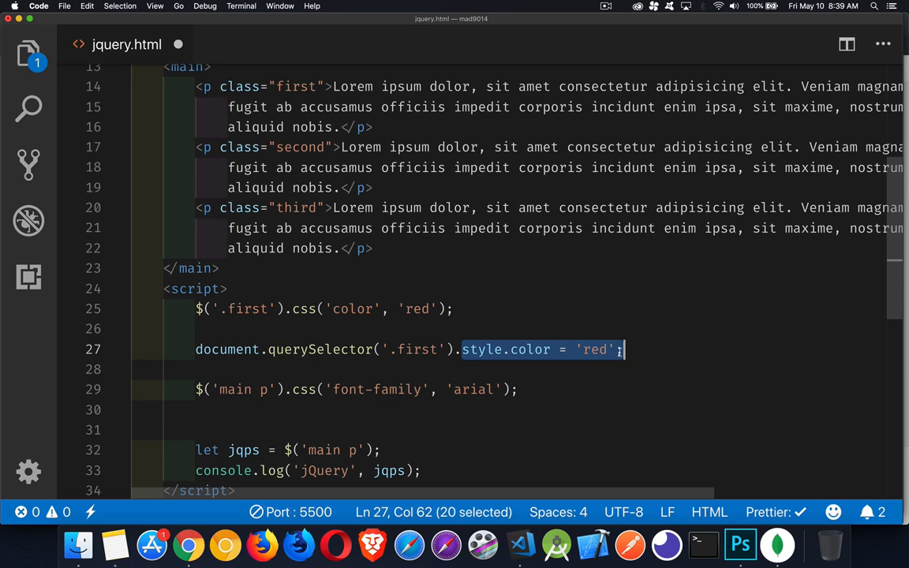
pyautogui.click(214, 329)
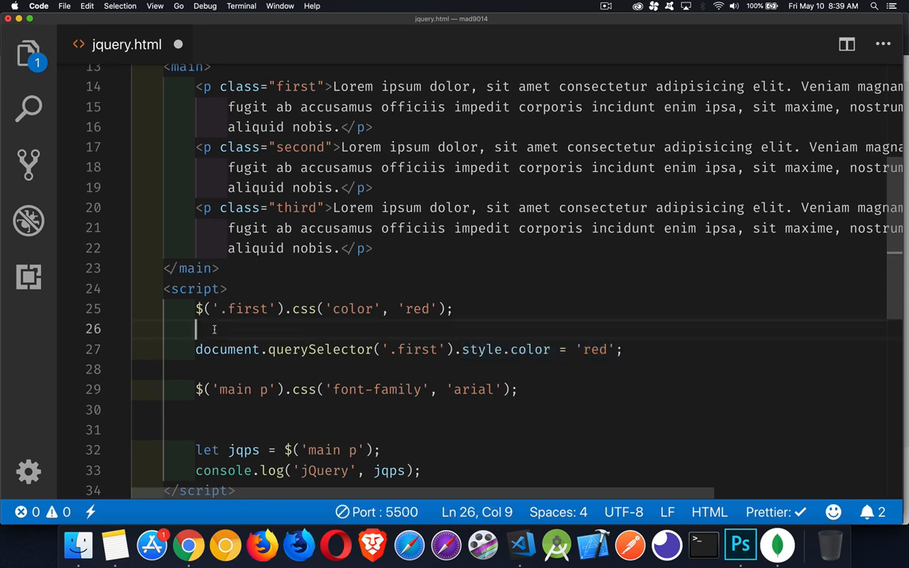
pyautogui.write('$(')
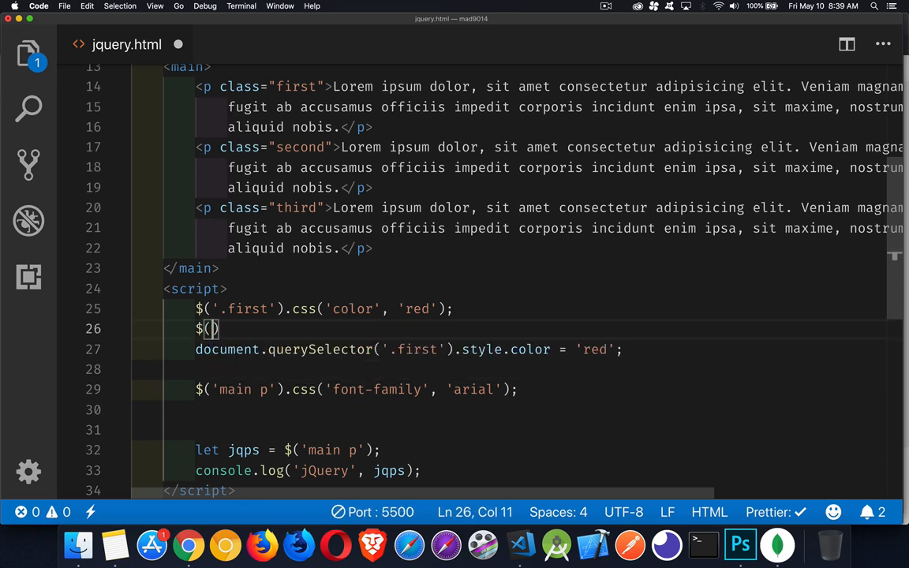
pyautogui.write("'.first'")
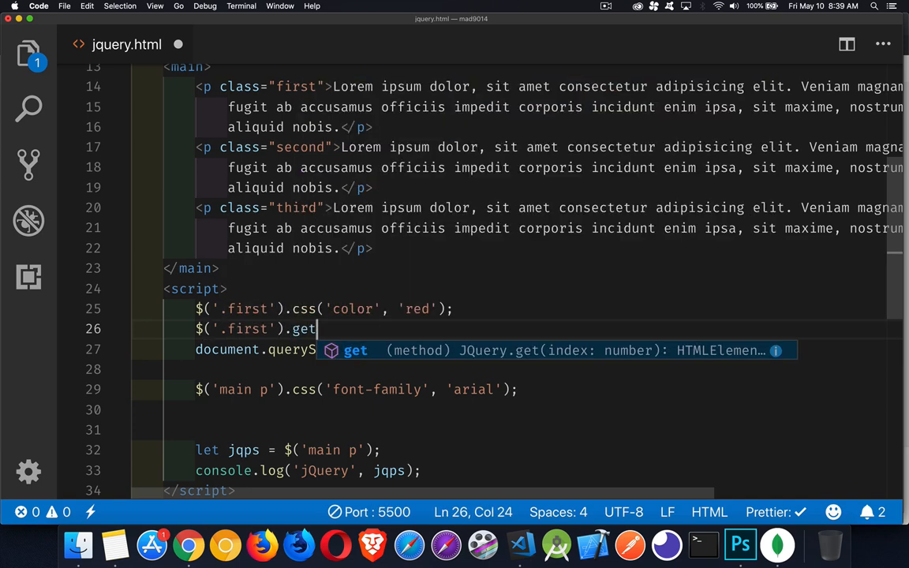
pyautogui.write('(0)')
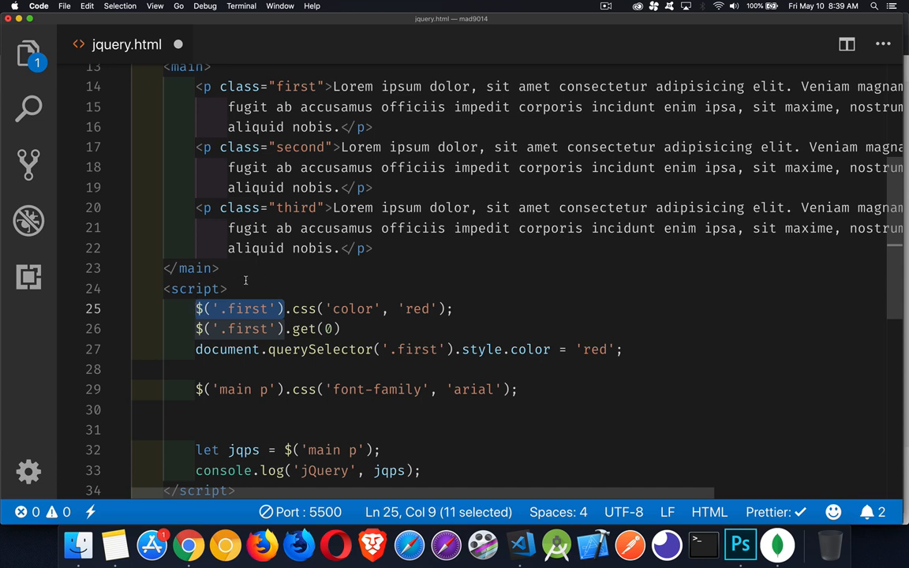
pyautogui.moveTo(339, 339)
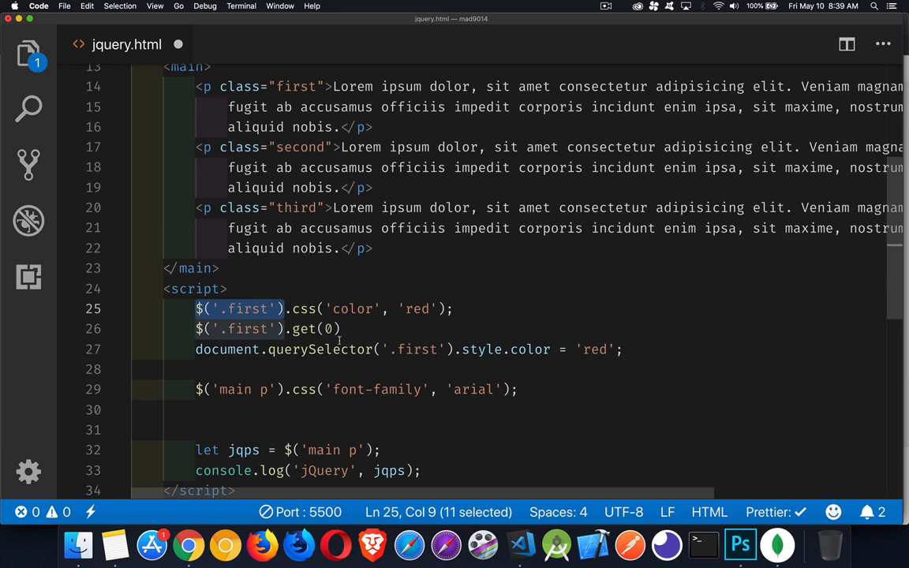
pyautogui.click(330, 328)
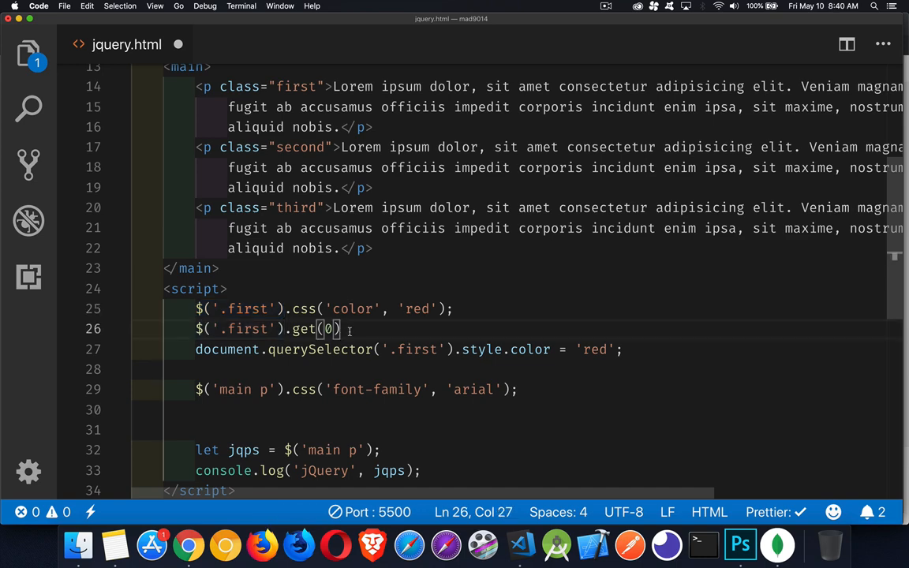
pyautogui.write('.style.color')
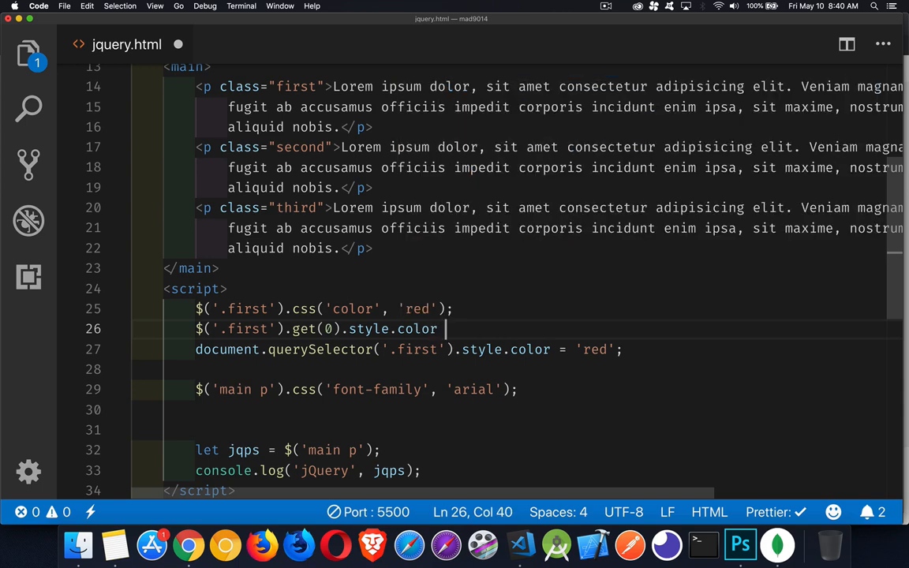
pyautogui.write("= 'red';")
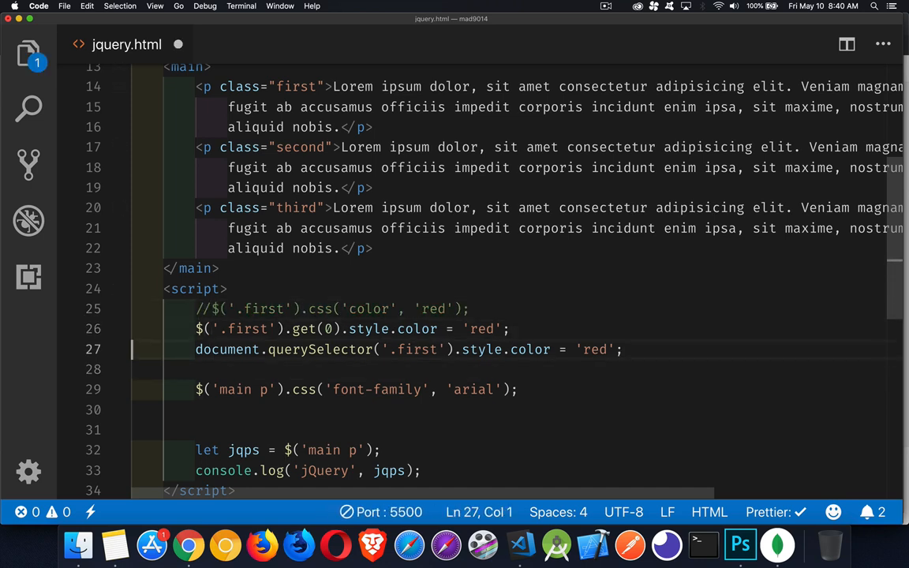
# - Comment out the jQuery .css color and get(0) lines so only querySelector stays active
pyautogui.write('/')
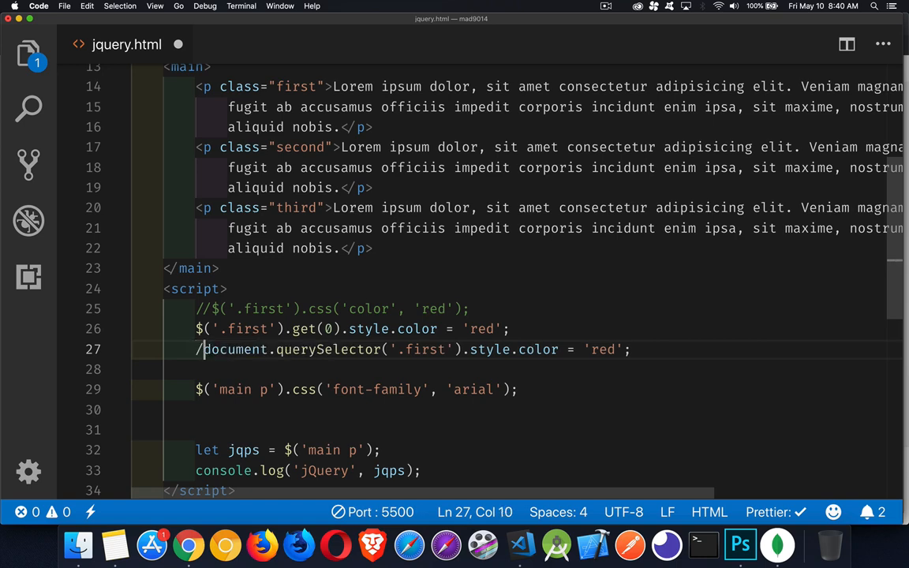
pyautogui.click(188, 544)
pyautogui.write('//')
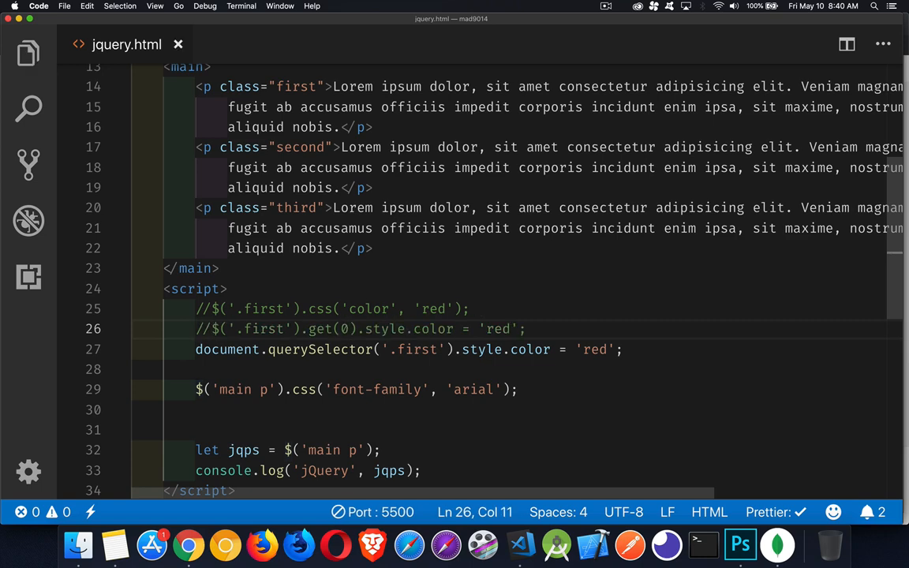
pyautogui.click(187, 545)
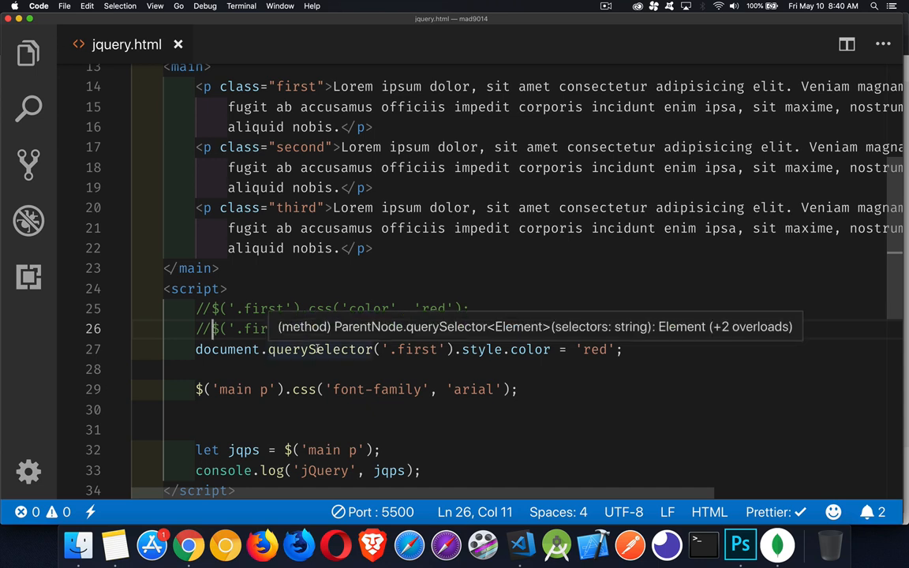
pyautogui.moveTo(317, 352)
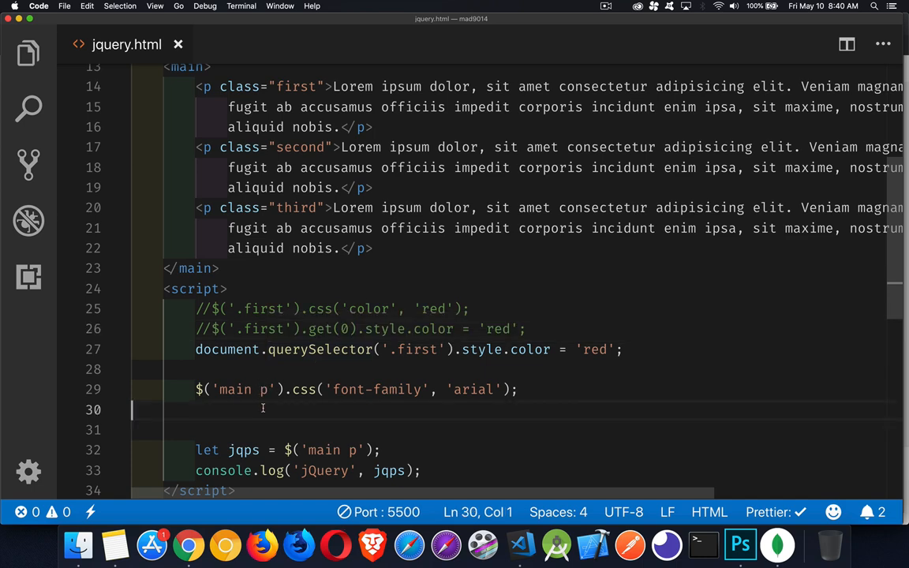
# - Enter document.querySelectorAll('main p') on line 30 and highlight querySelectorAll
pyautogui.write('d')
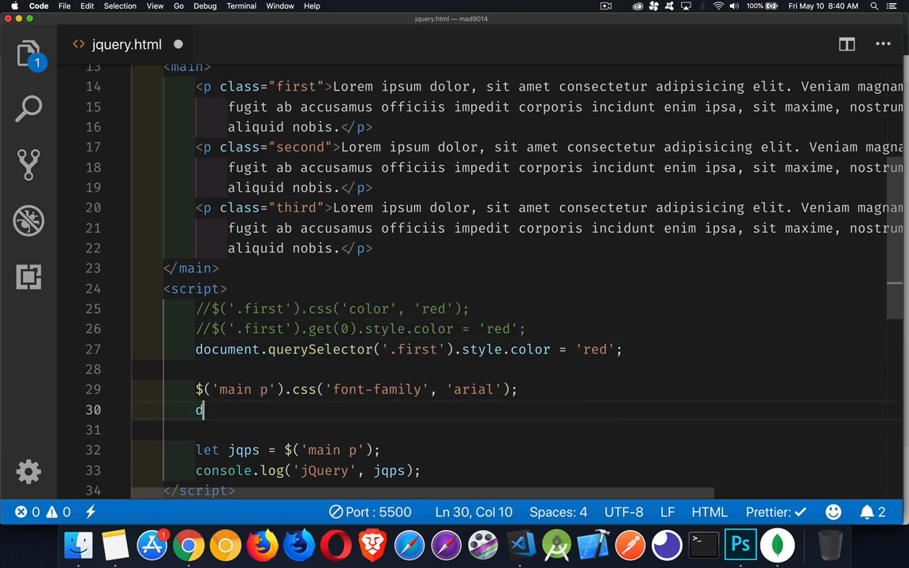
pyautogui.write('ocument.querySelectorAll(')
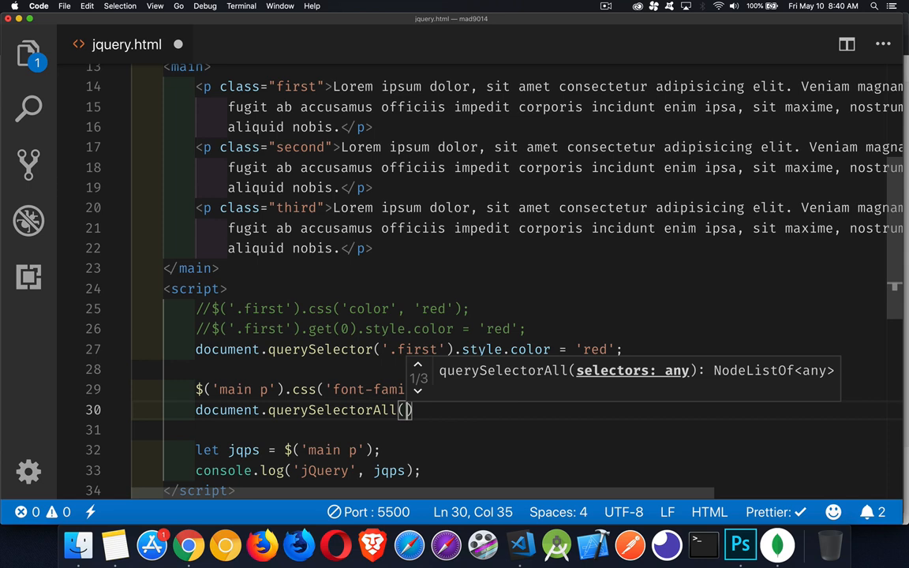
pyautogui.write("'main p")
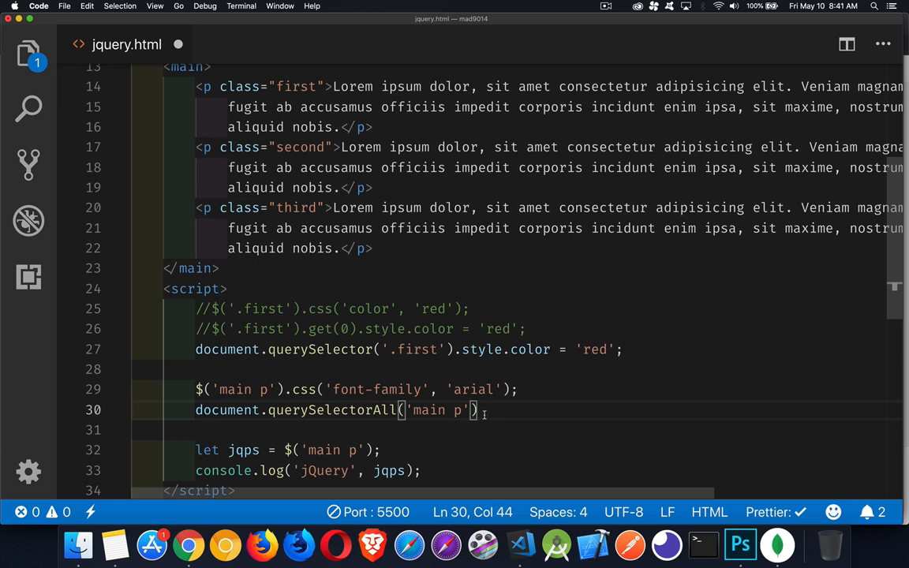
pyautogui.doubleClick(331, 409)
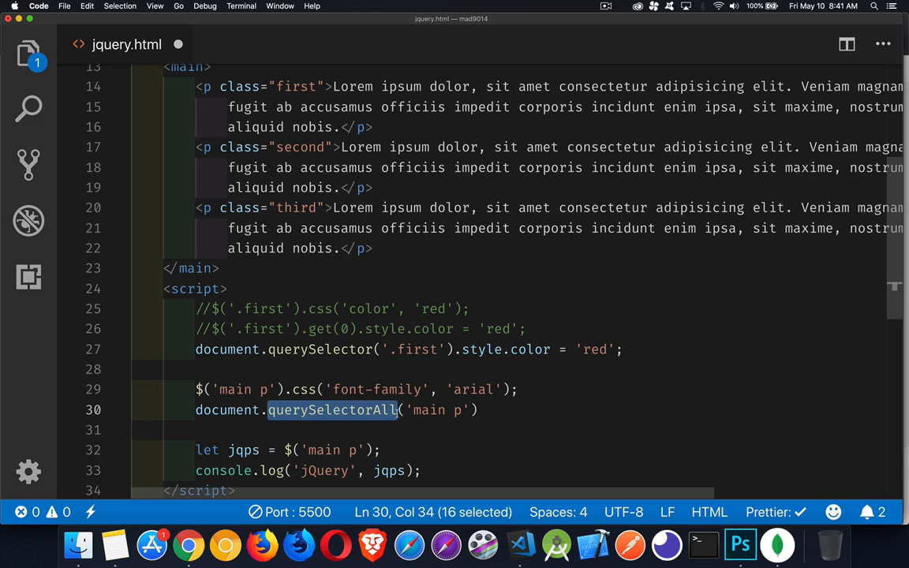
pyautogui.moveTo(292, 388)
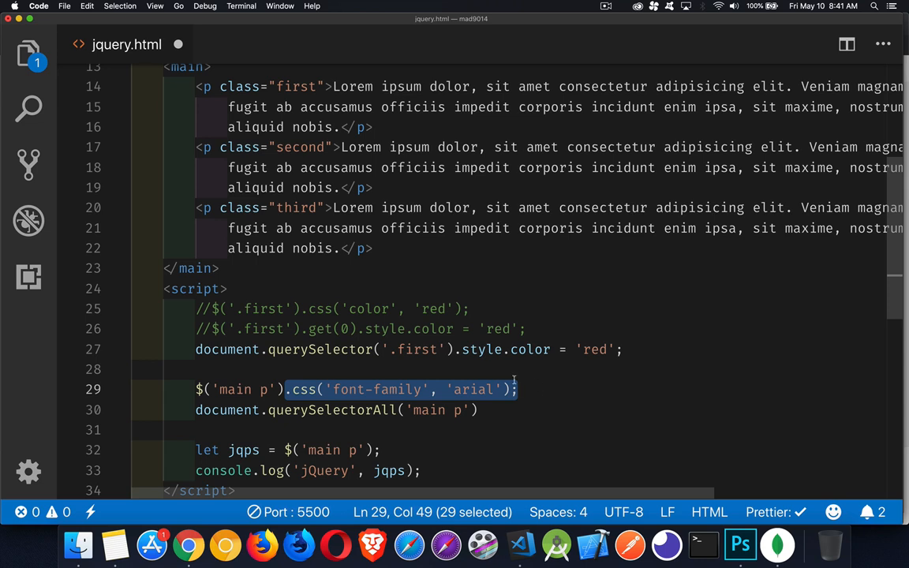
pyautogui.moveTo(300, 380)
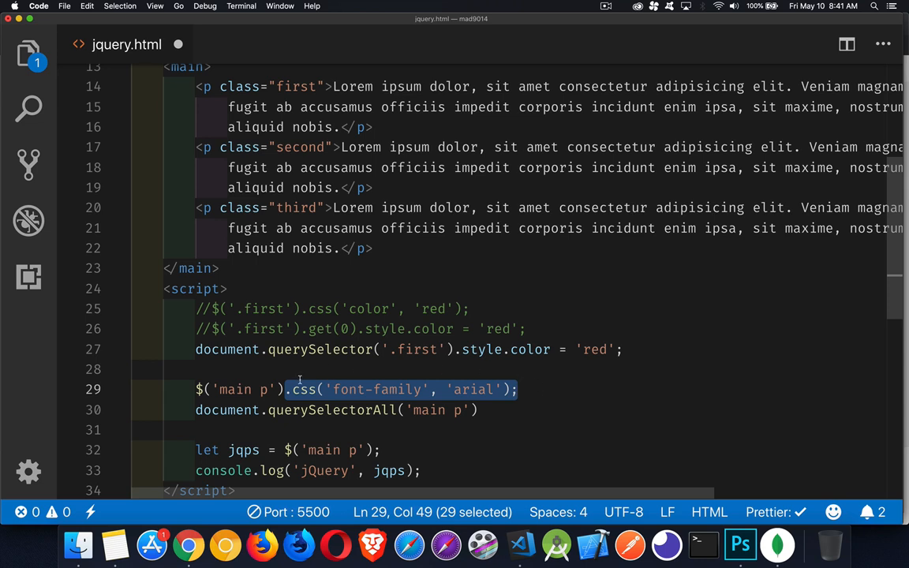
pyautogui.moveTo(303, 389)
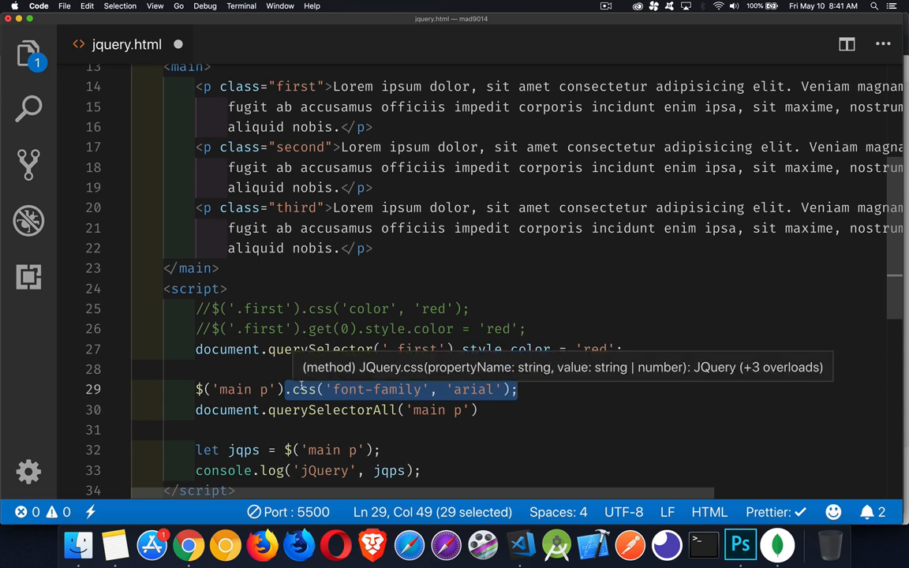
pyautogui.moveTo(539, 441)
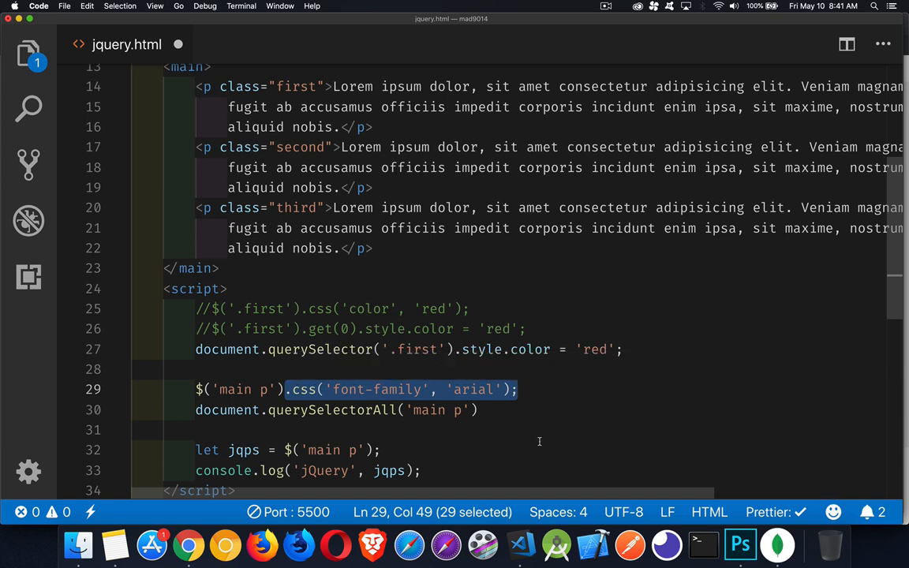
# - Chain .forEach(p => ) onto querySelectorAll('main p'), removing the empty braces
pyautogui.write('.forEach(')
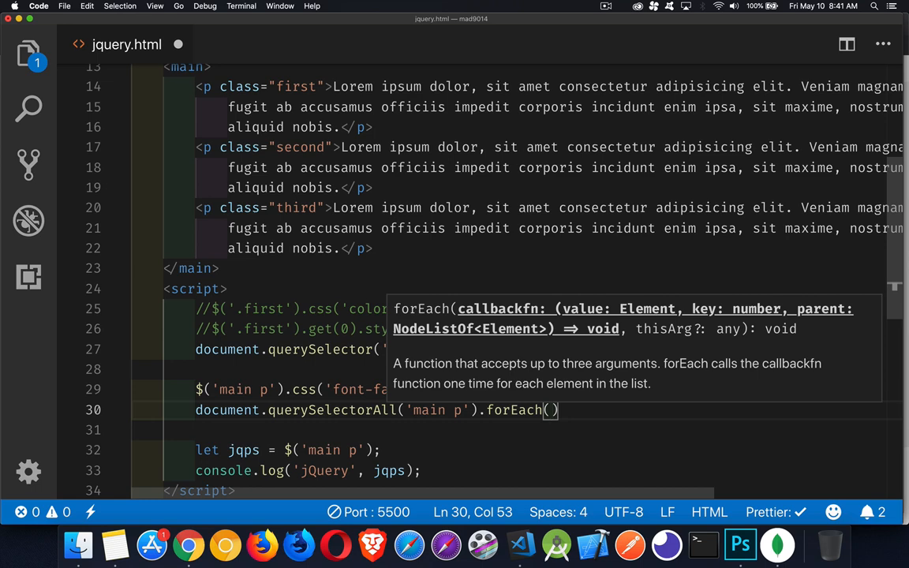
pyautogui.write('p => {')
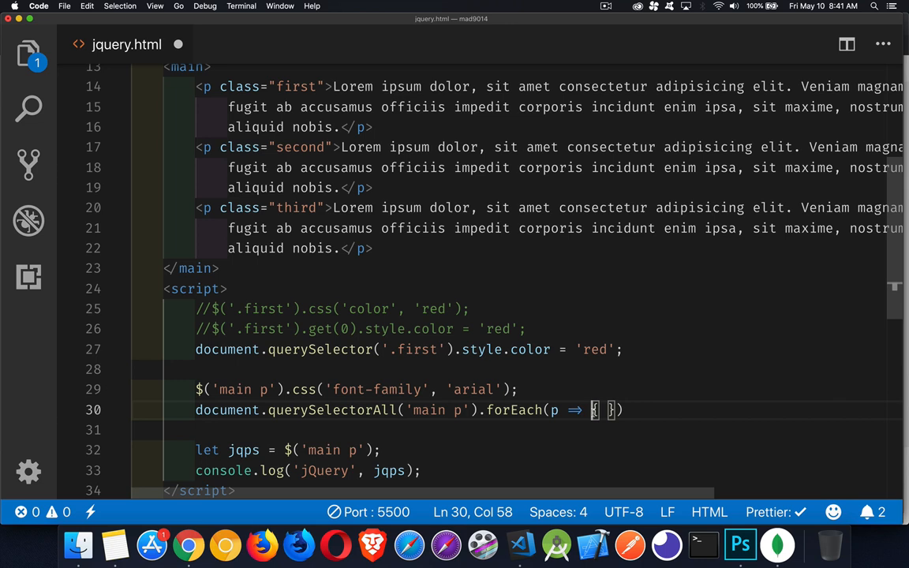
pyautogui.press('Backspace')
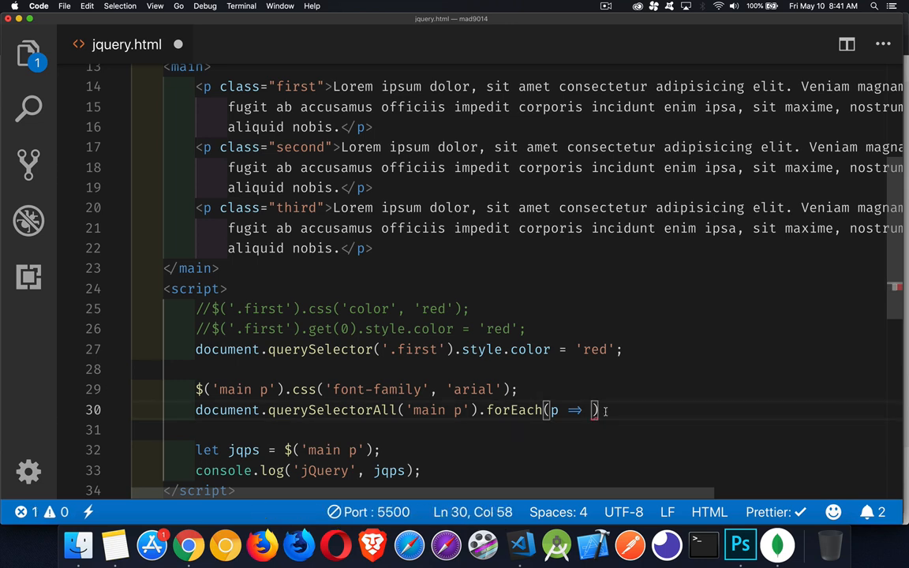
pyautogui.moveTo(553, 410)
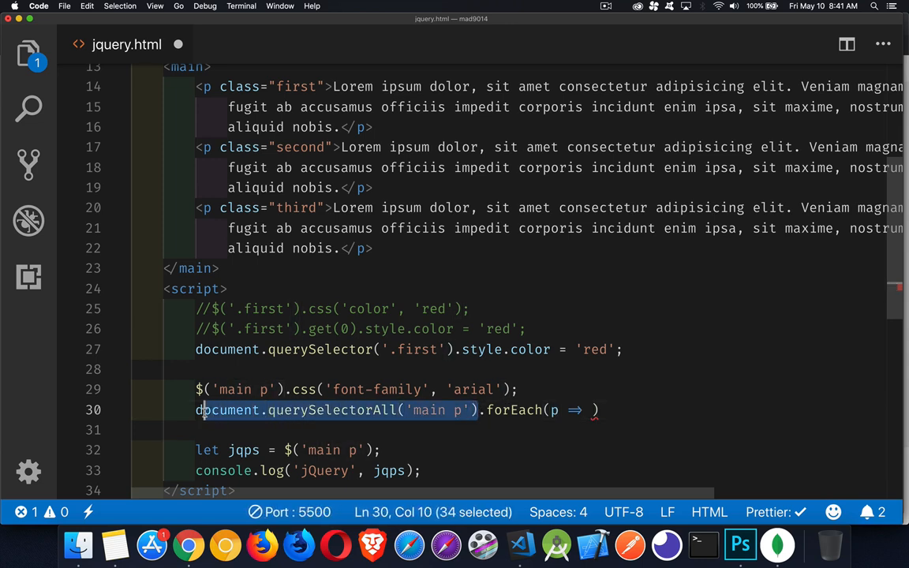
pyautogui.moveTo(484, 430)
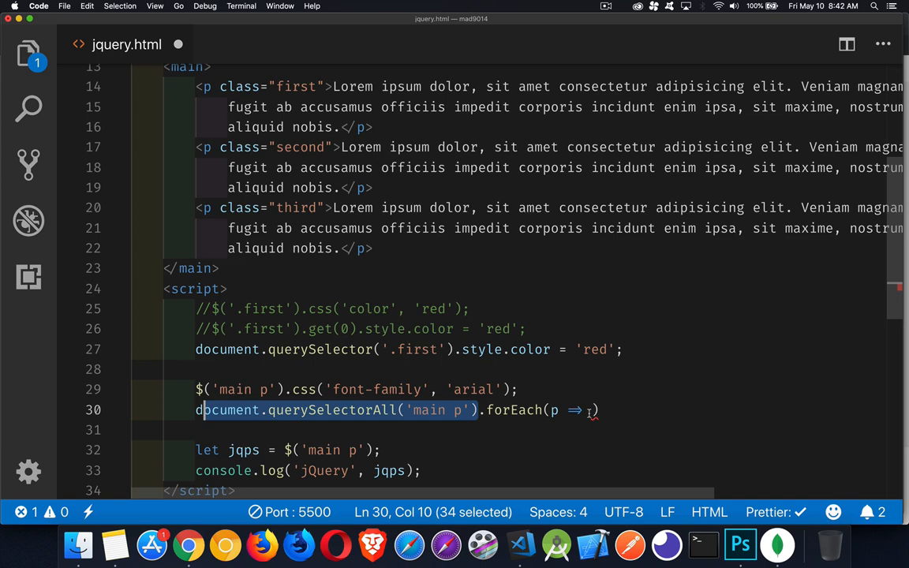
# - Fill the arrow body with p.style['font-family'] = 'arial';
pyautogui.click(591, 410)
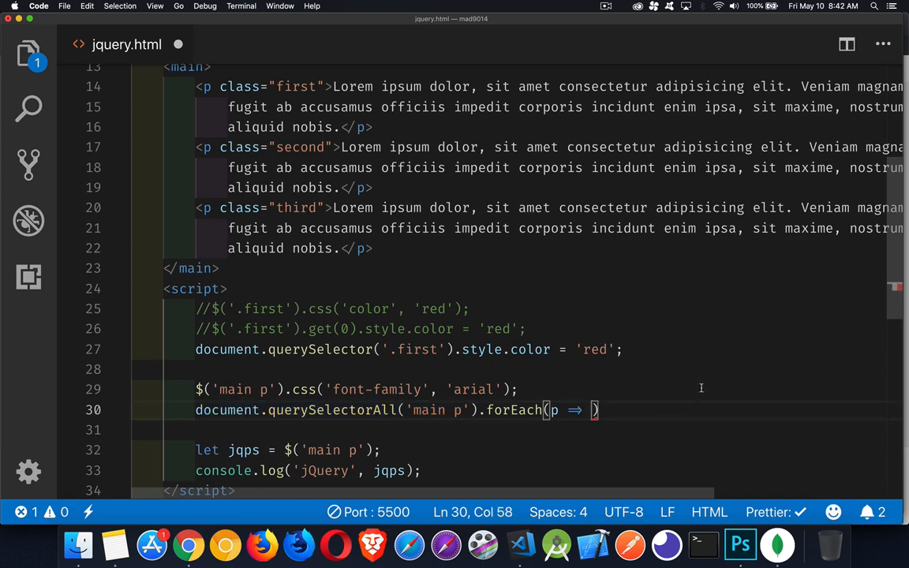
pyautogui.write('.style')
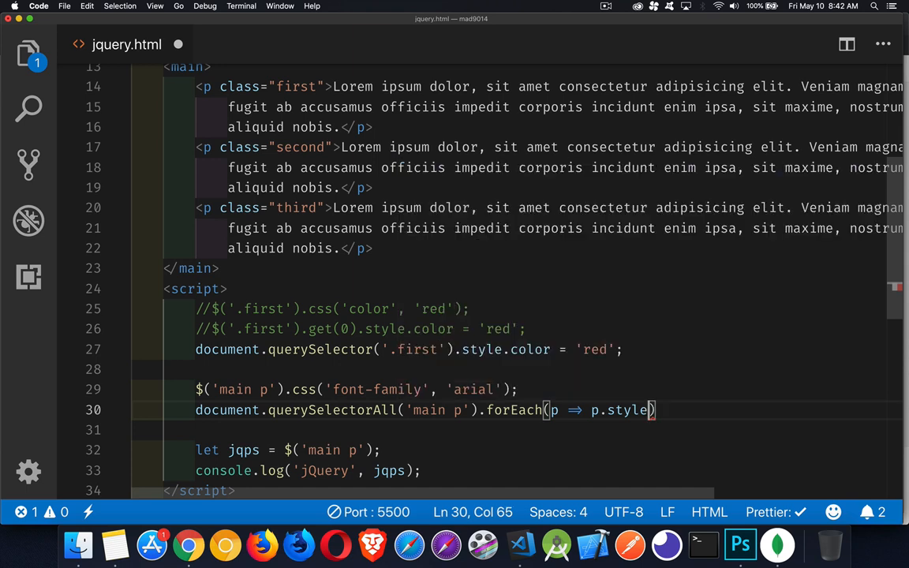
pyautogui.write("['f'")
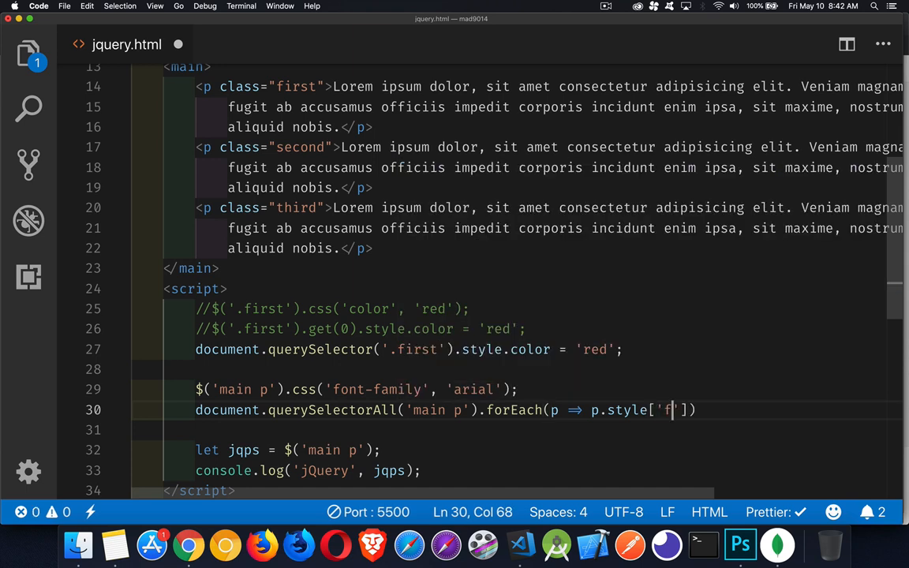
pyautogui.write('ont-famil')
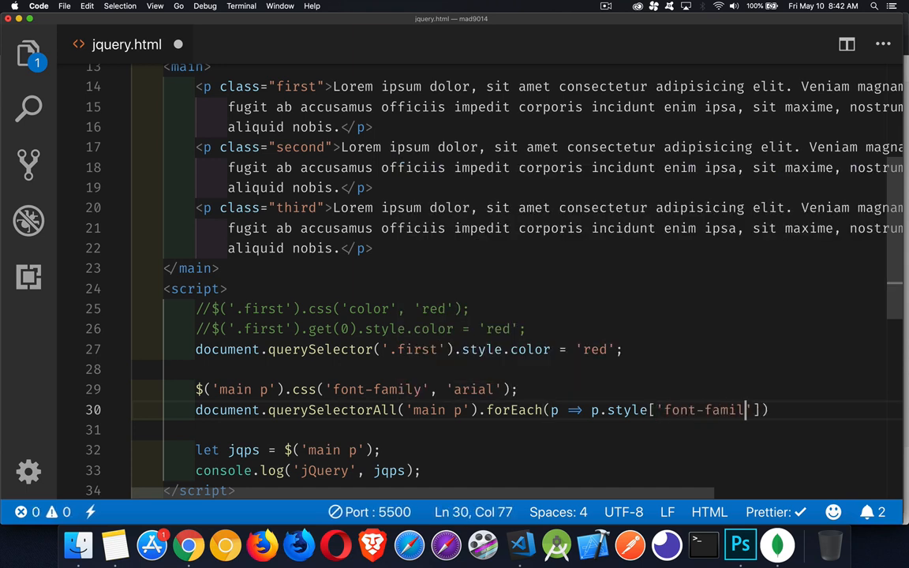
pyautogui.write("y'])")
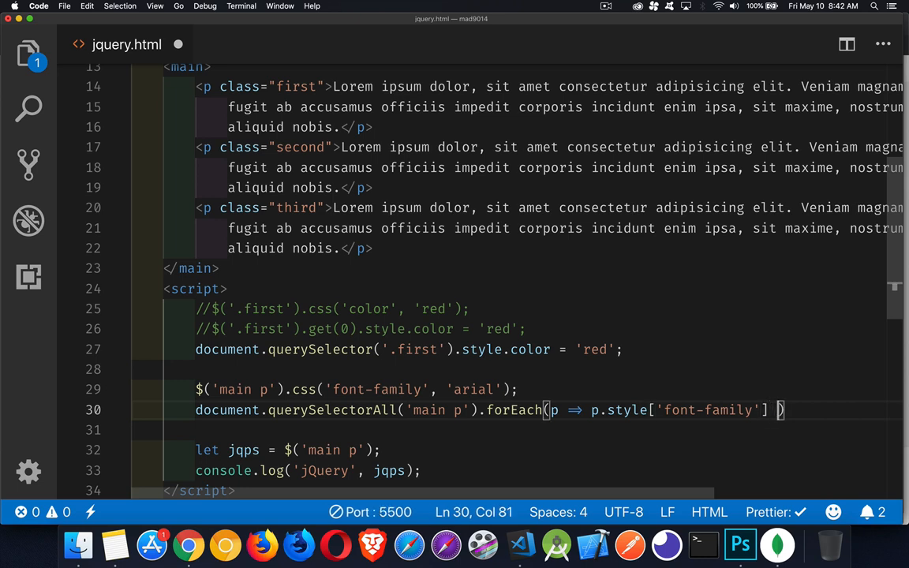
pyautogui.write("= 'ar'")
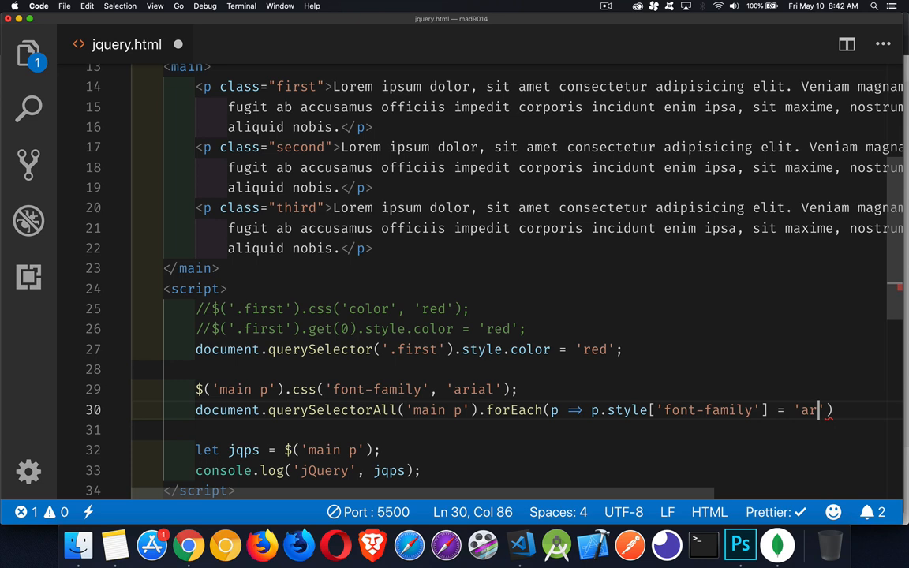
pyautogui.write("ial');")
pyautogui.click(355, 389)
pyautogui.write('//')
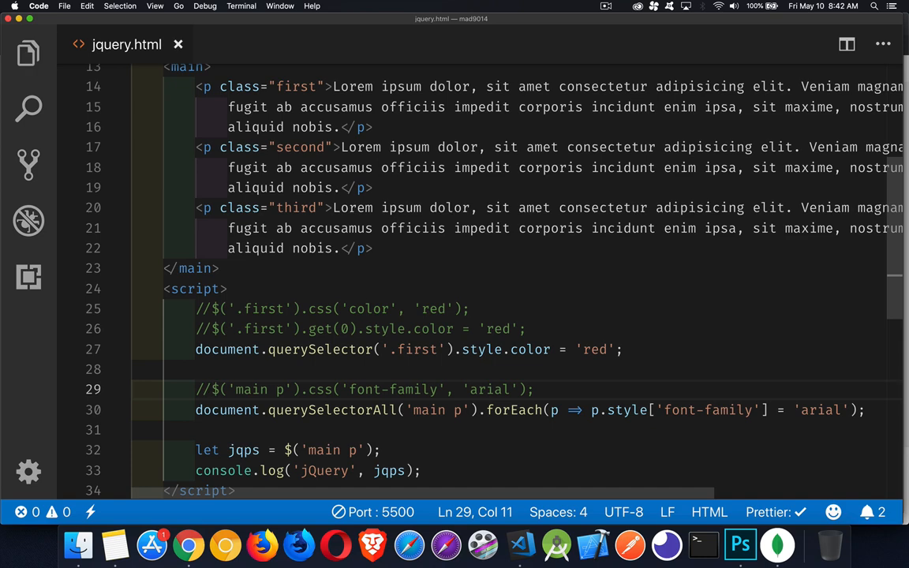
pyautogui.click(188, 544)
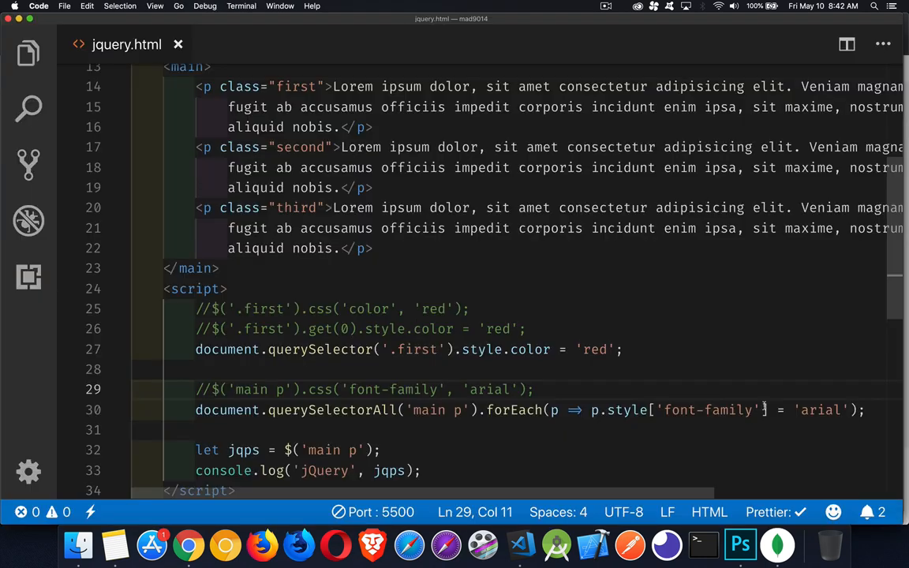
pyautogui.write('mo')
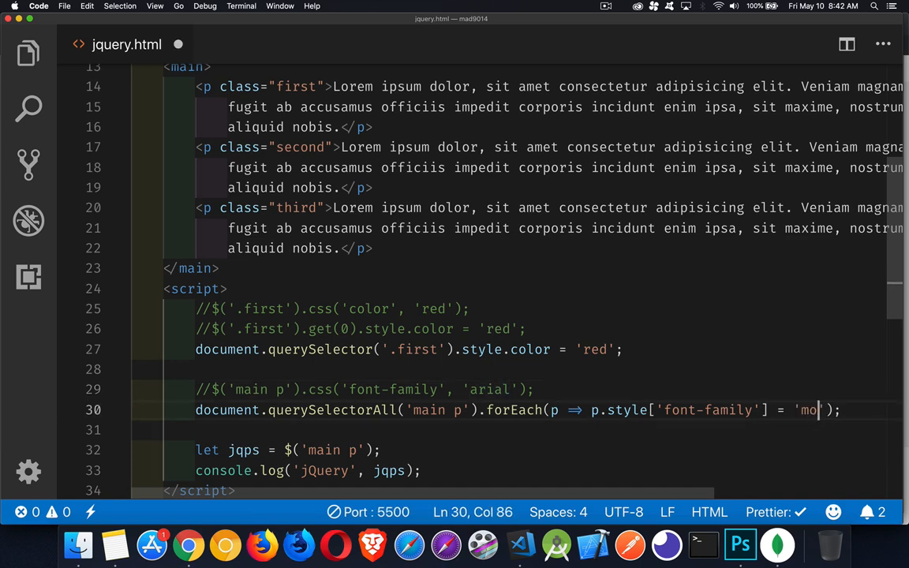
pyautogui.write('nospace')
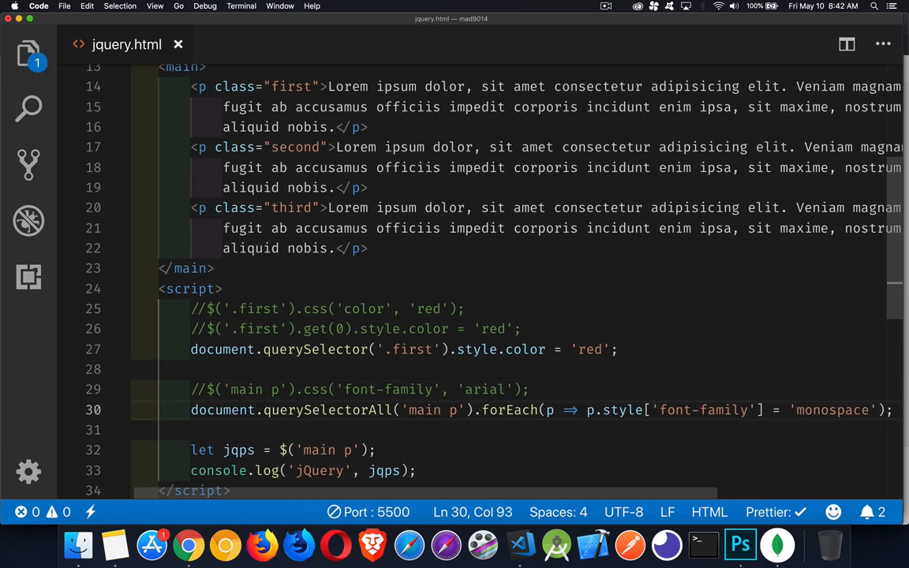
pyautogui.click(188, 544)
pyautogui.write('r')
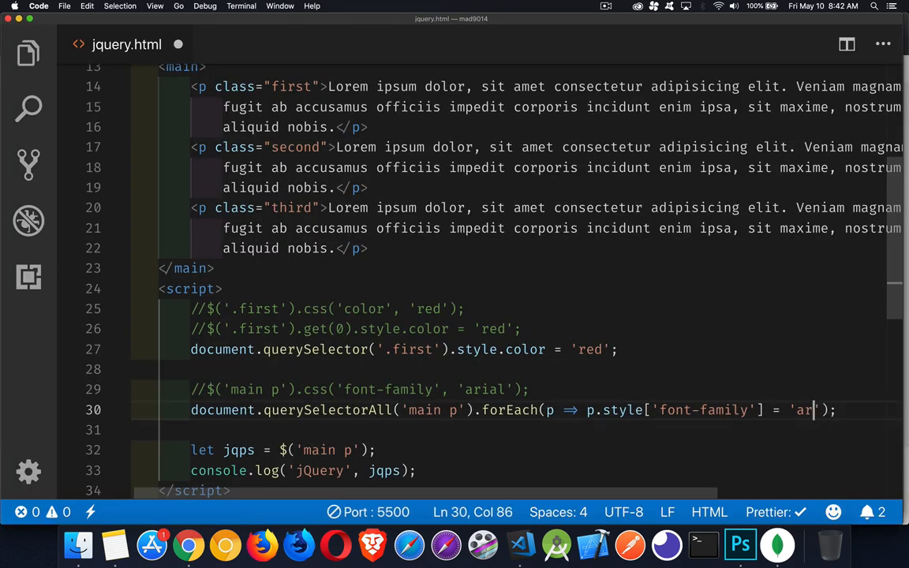
pyautogui.write('ial')
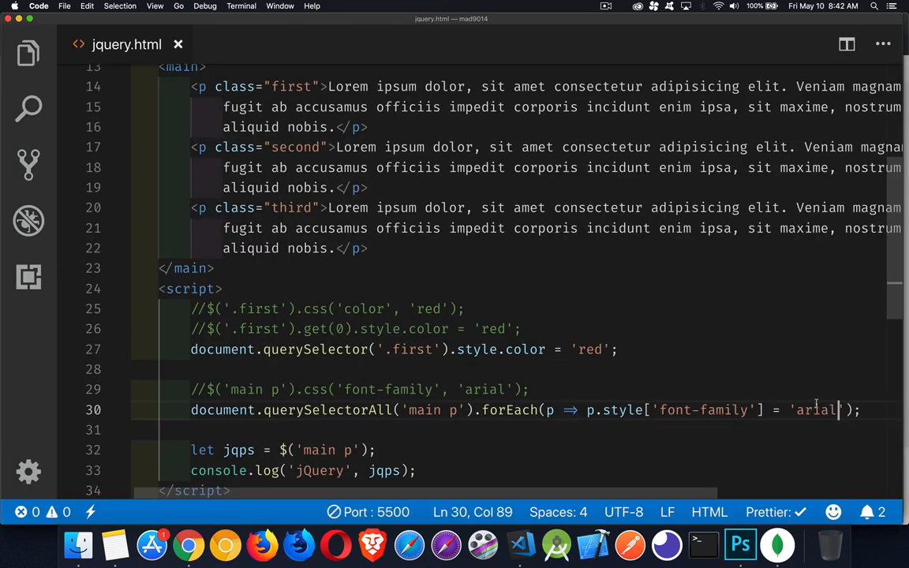
pyautogui.scroll(-3)
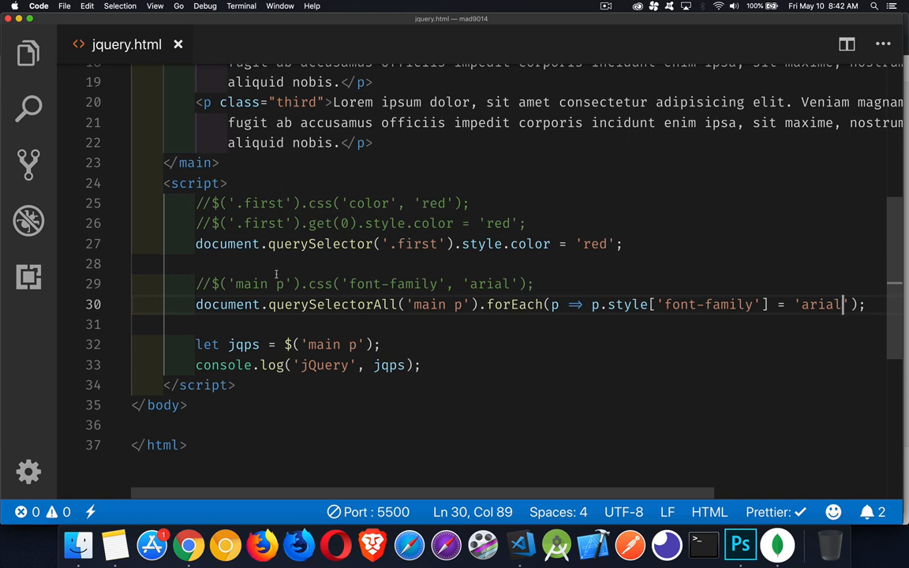
pyautogui.moveTo(274, 278)
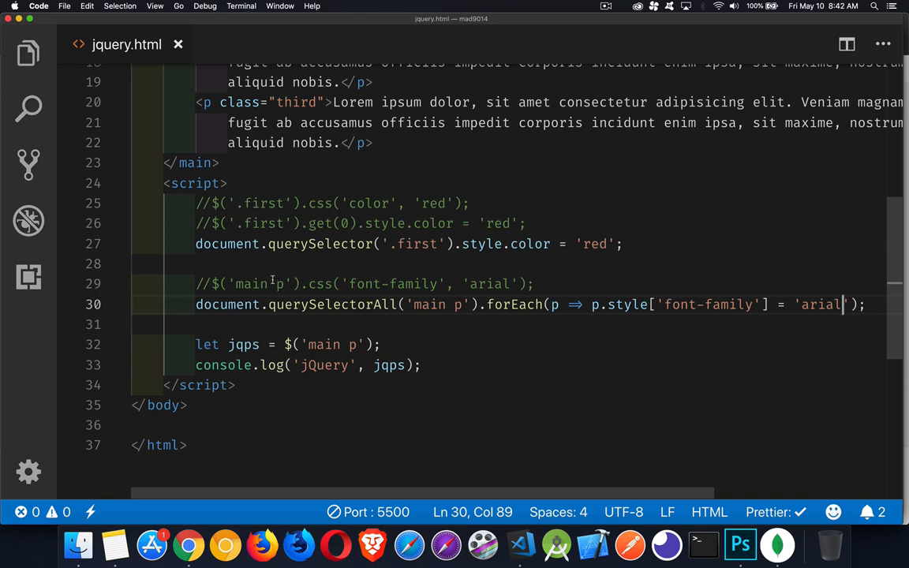
pyautogui.moveTo(343, 260)
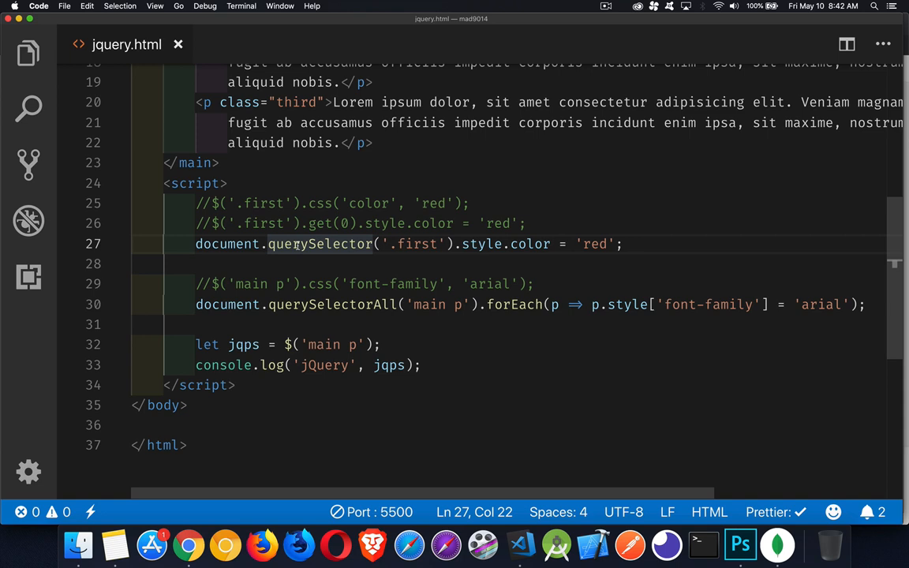
pyautogui.doubleClick(331, 304)
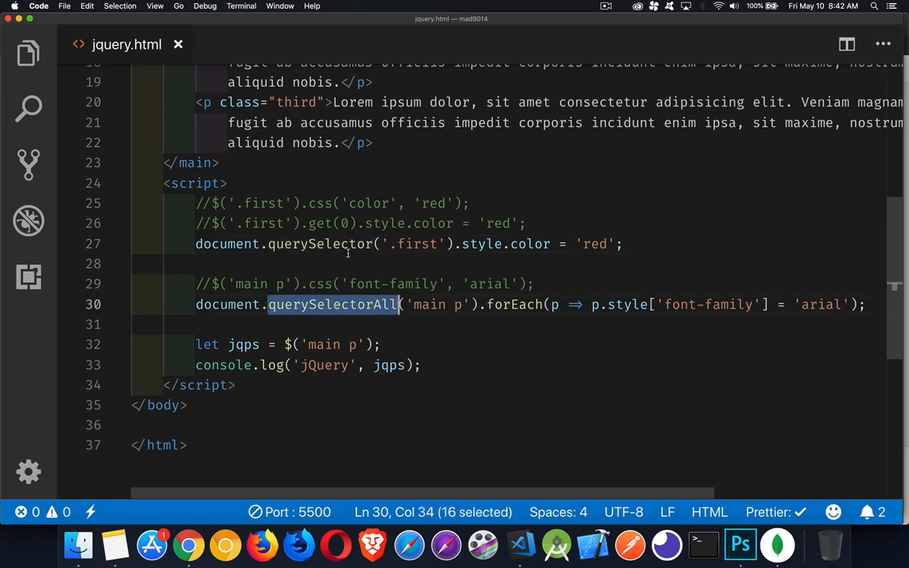
pyautogui.moveTo(331, 305)
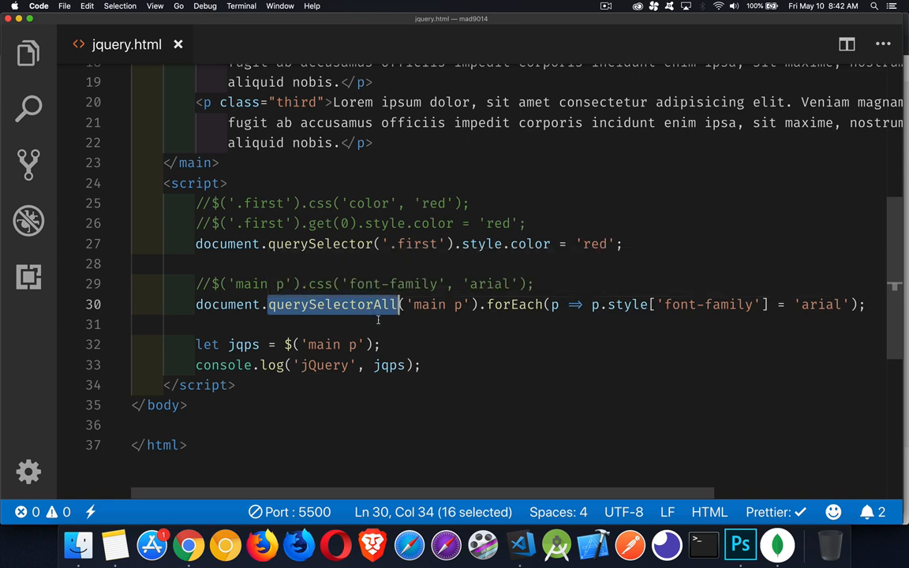
pyautogui.doubleClick(514, 304)
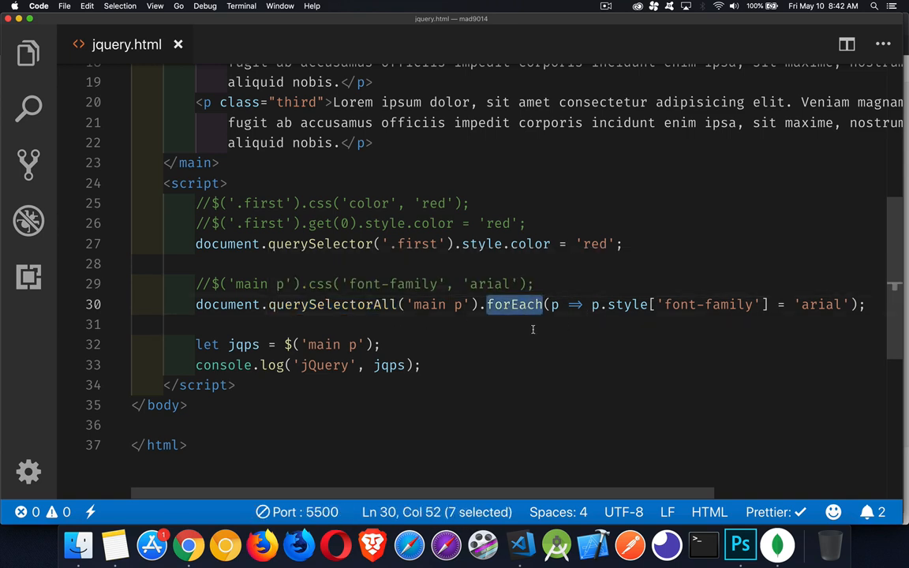